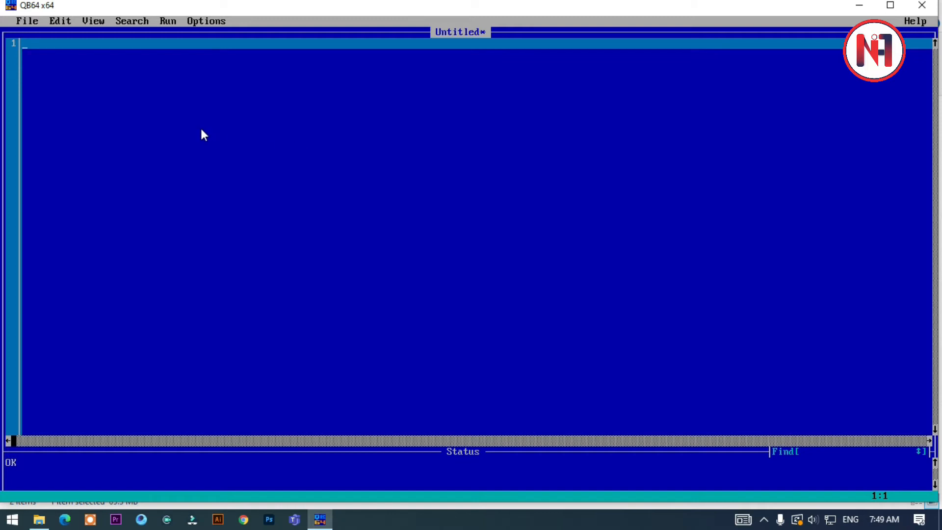
{"action": "mouse_move", "coordinate": [295, 134]}
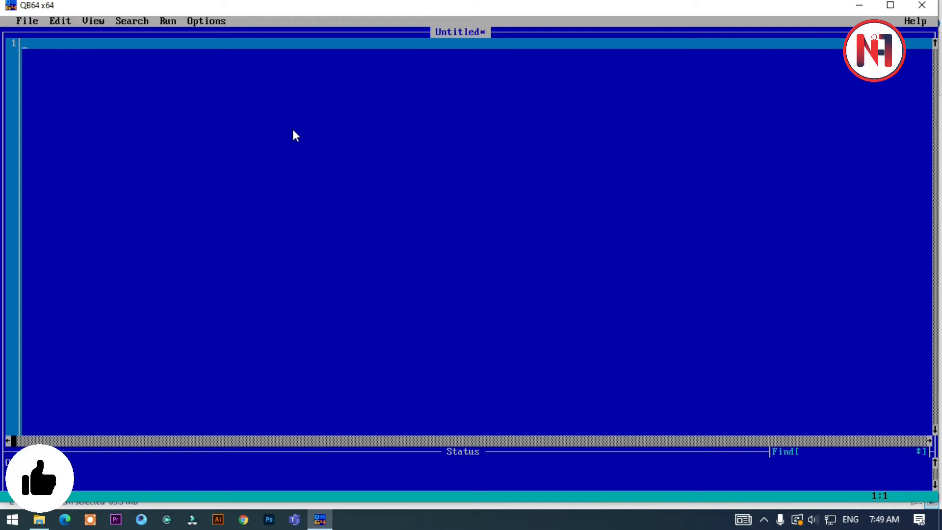
Write CLS, then a PRINT line prompting 'enter the marks obtained by a student'.
{"action": "type", "text": "cls"}
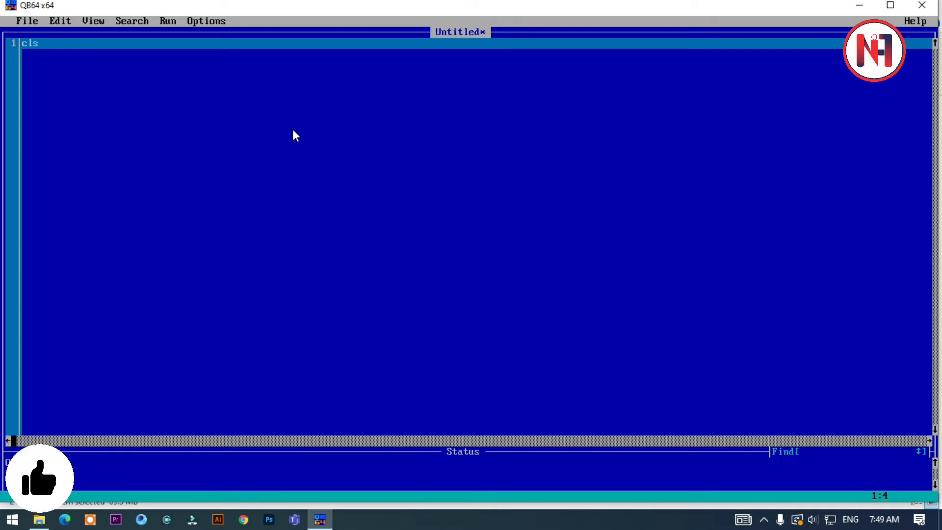
{"action": "key", "text": "enter"}
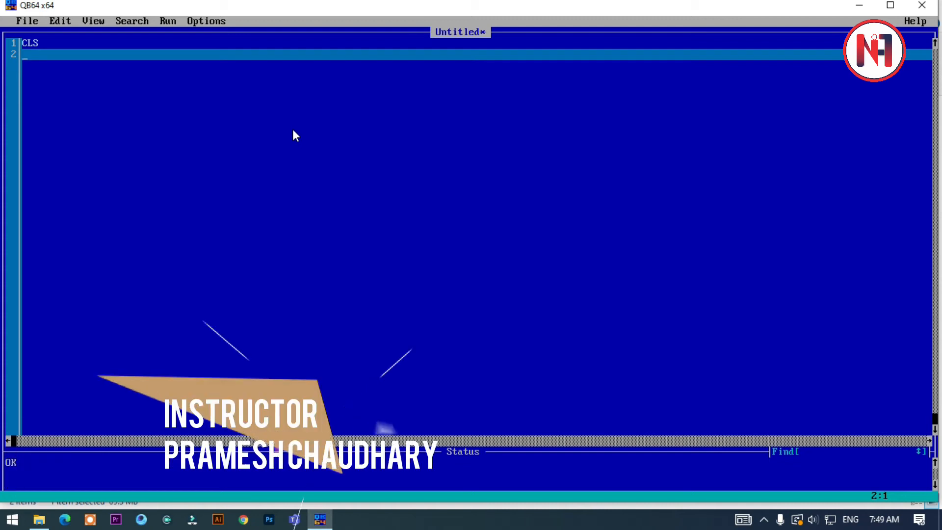
{"action": "type", "text": "enter"}
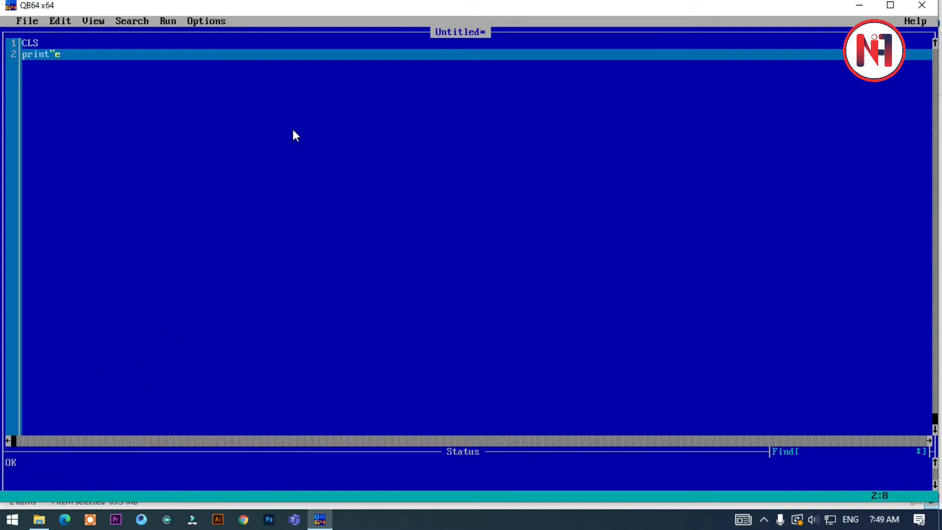
{"action": "type", "text": "nter the marks"}
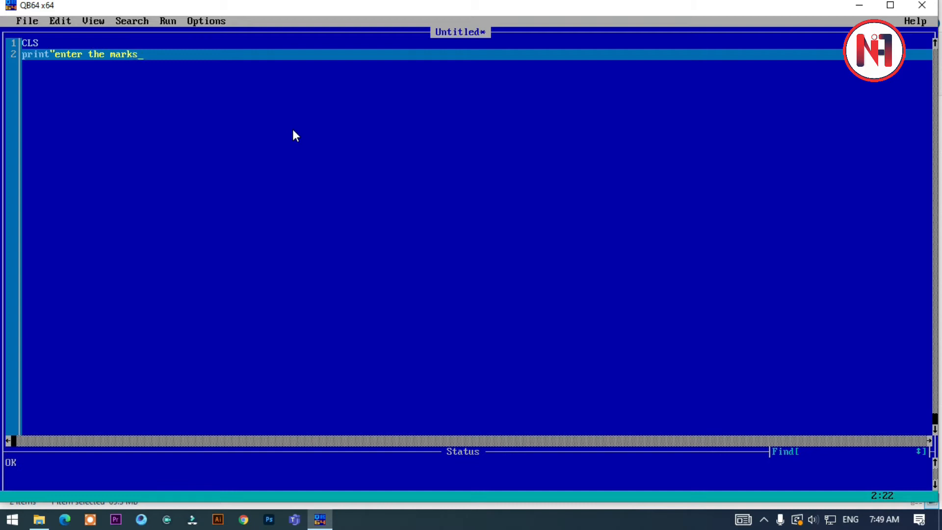
{"action": "type", "text": "obtained by a stu"}
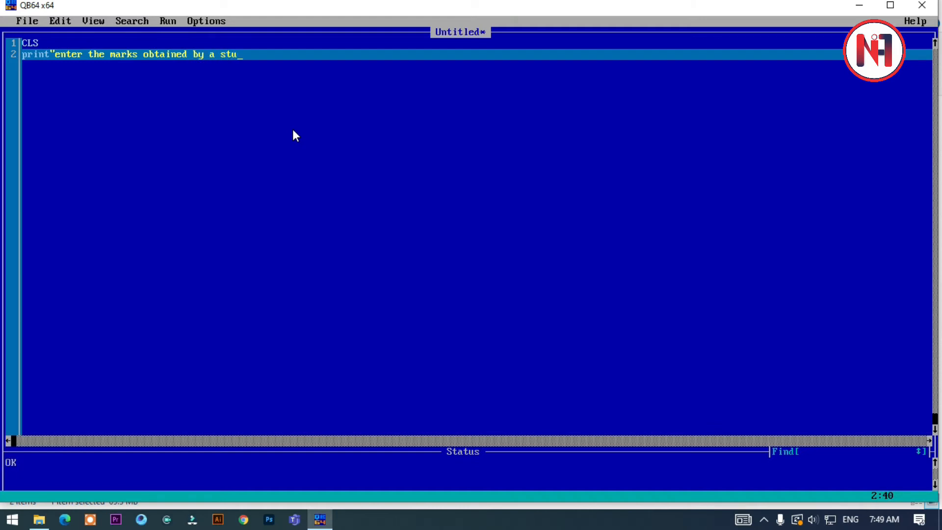
{"action": "type", "text": "dent"}
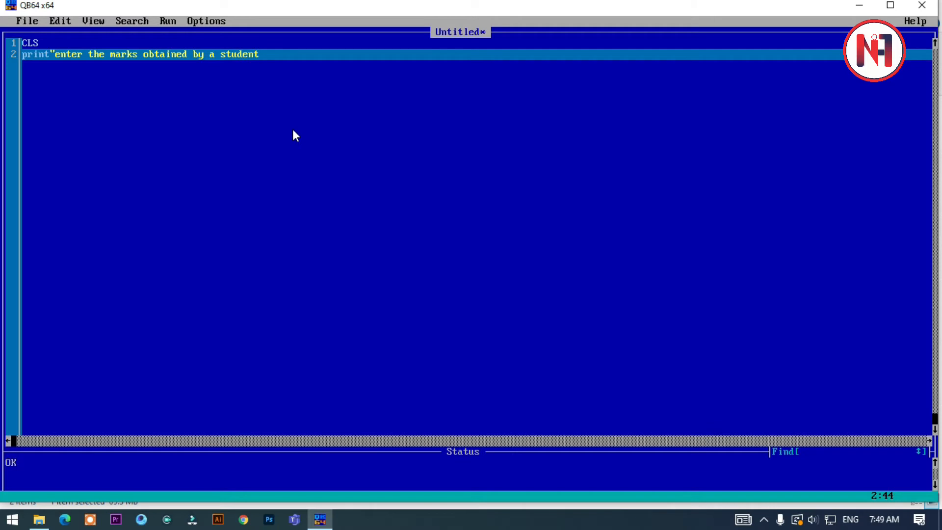
{"action": "key", "text": "Enter"}
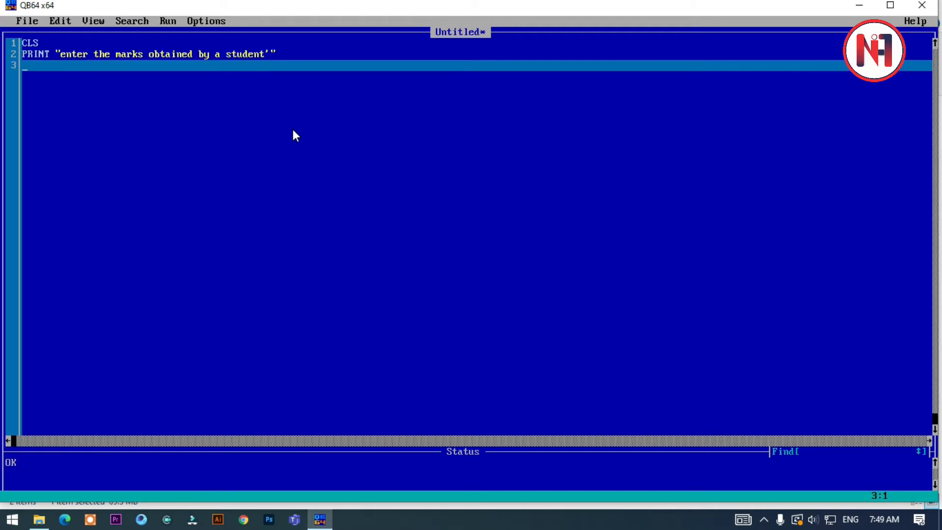
Add INPUT lines reading the nepali mark into n and english into e.
{"action": "type", "text": "imp"}
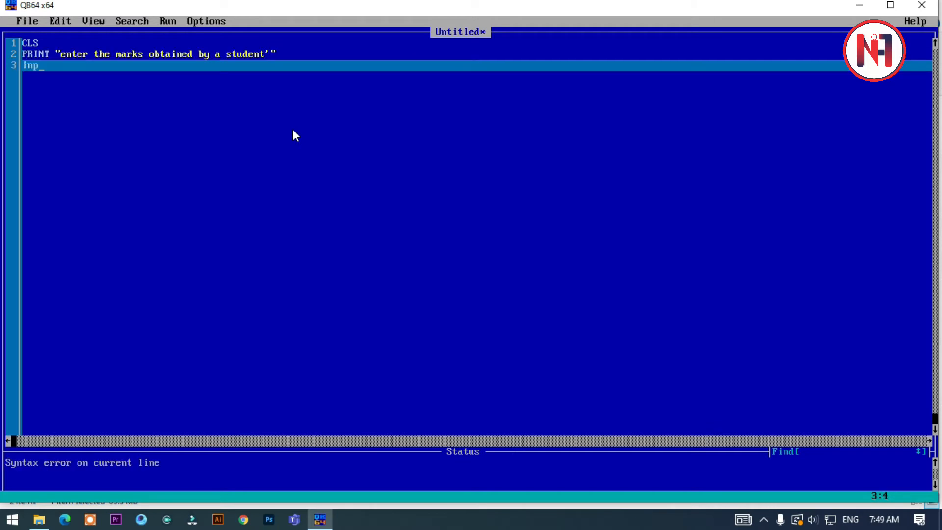
{"action": "type", "text": "ut\""}
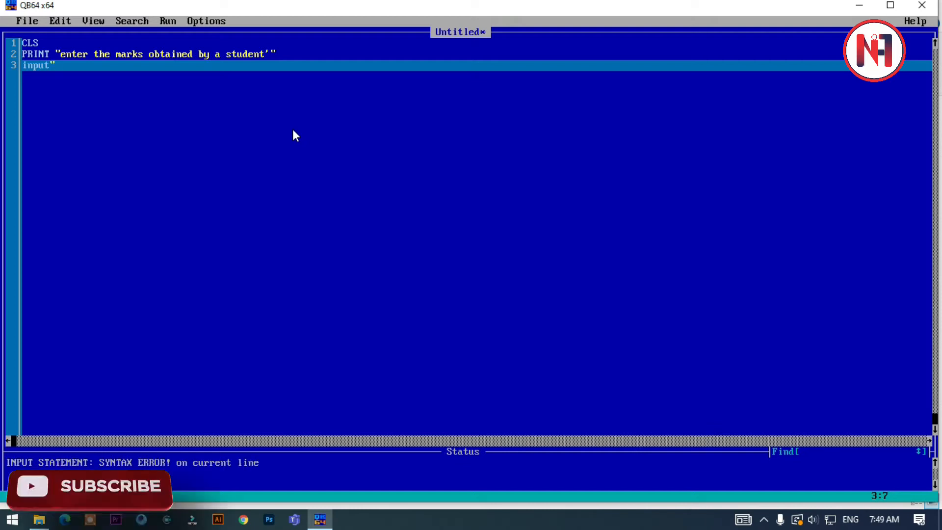
{"action": "type", "text": "nepal"}
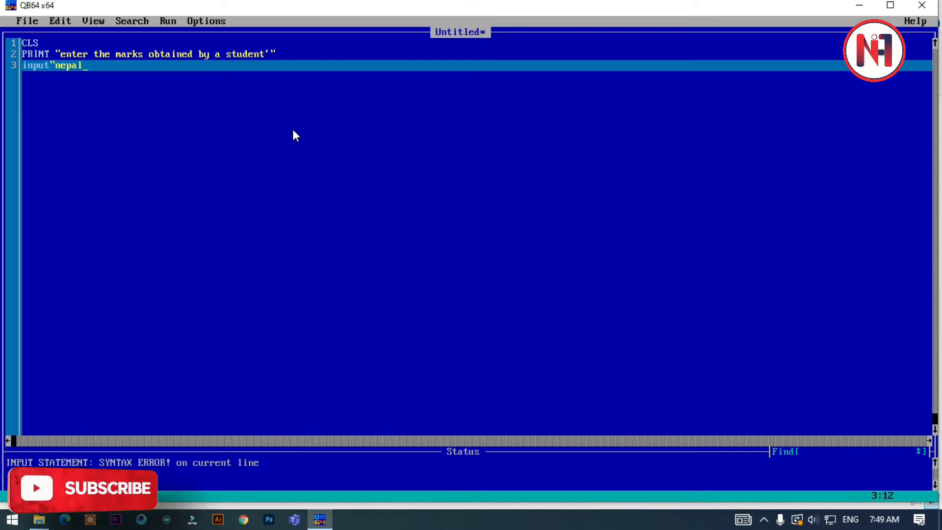
{"action": "type", "text": "i"}
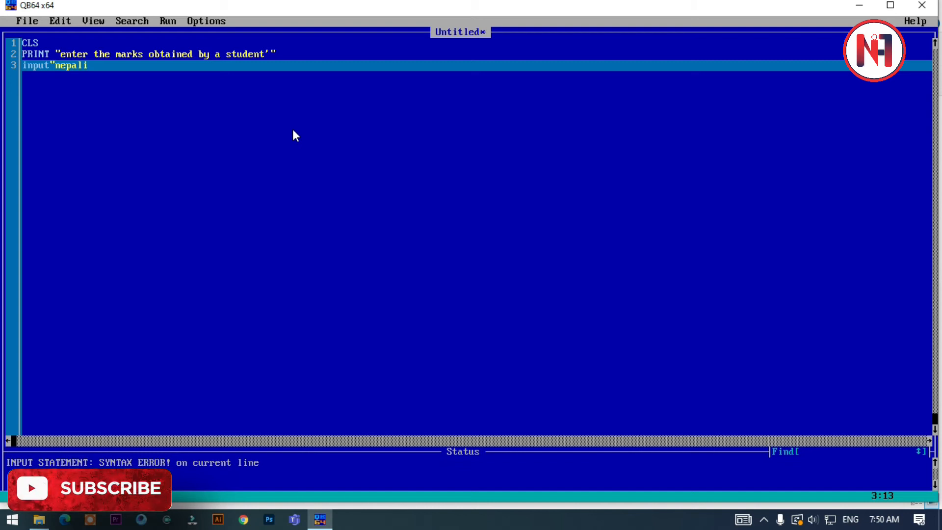
{"action": "type", "text": "\"; n"}
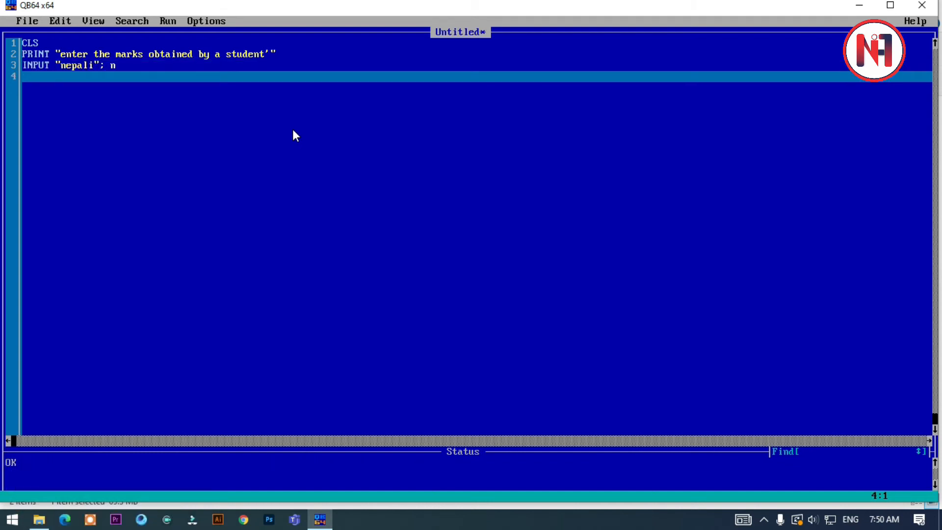
{"action": "type", "text": "in[ut"}
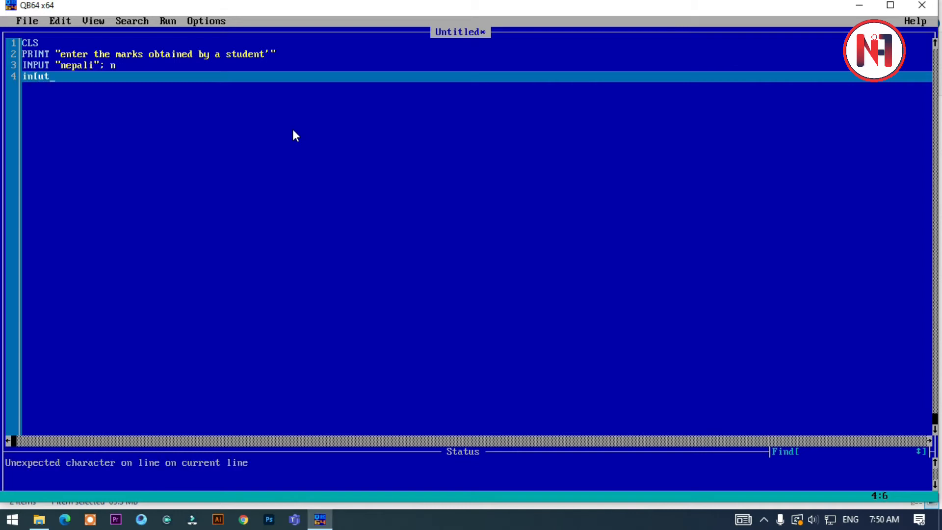
{"action": "type", "text": "\"en"}
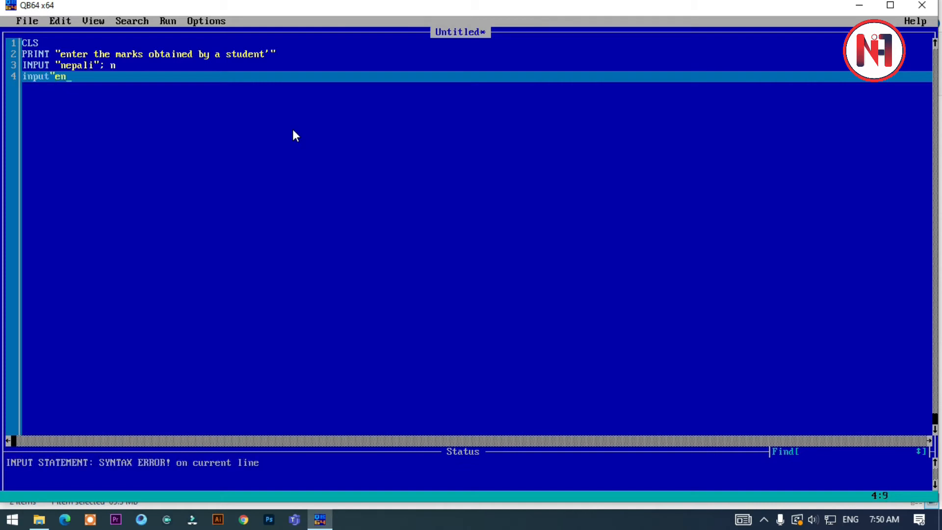
{"action": "type", "text": "glish"}
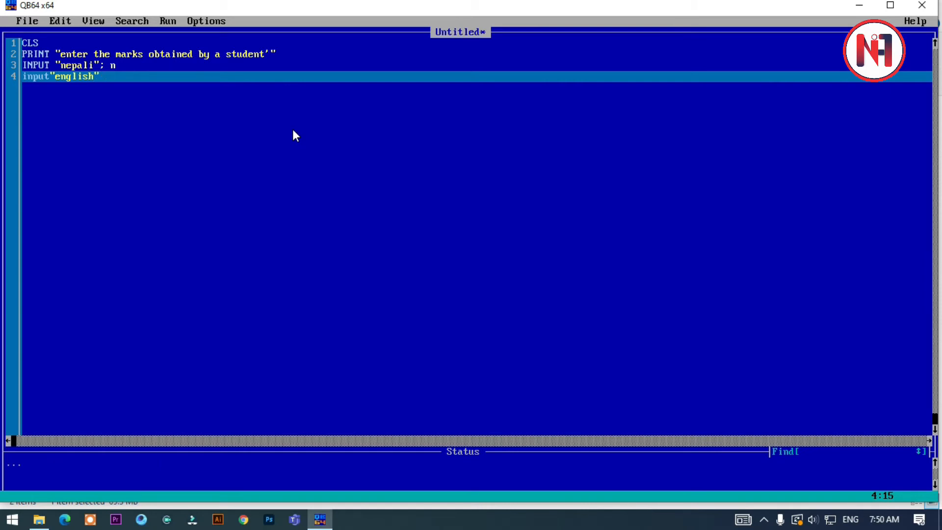
{"action": "type", "text": ";e"}
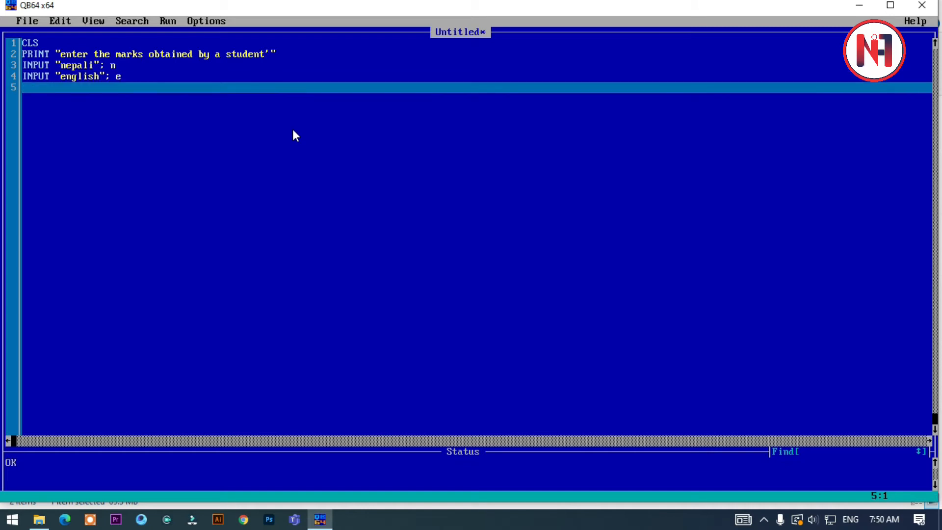
Add INPUT lines reading the maths mark into m and social into s.
{"action": "type", "text": "input"}
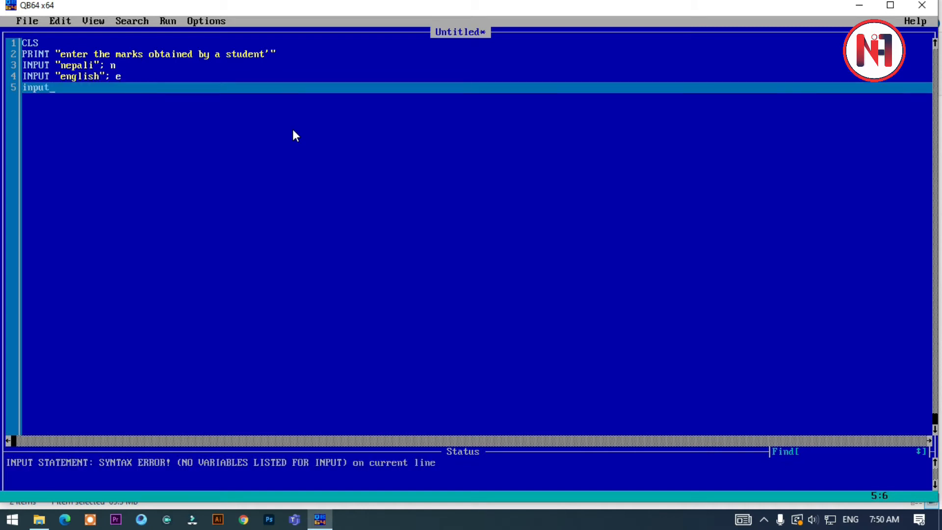
{"action": "type", "text": "\"ma"}
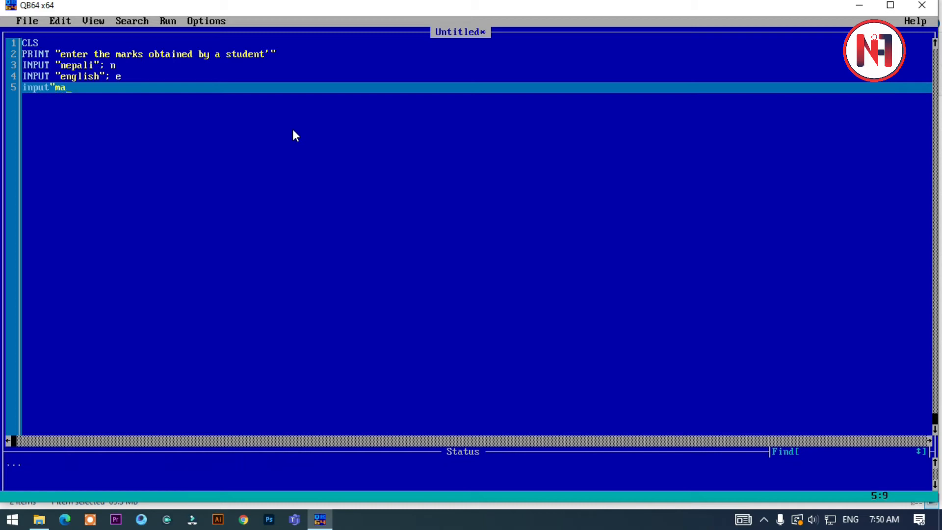
{"action": "type", "text": "ths\"; m"}
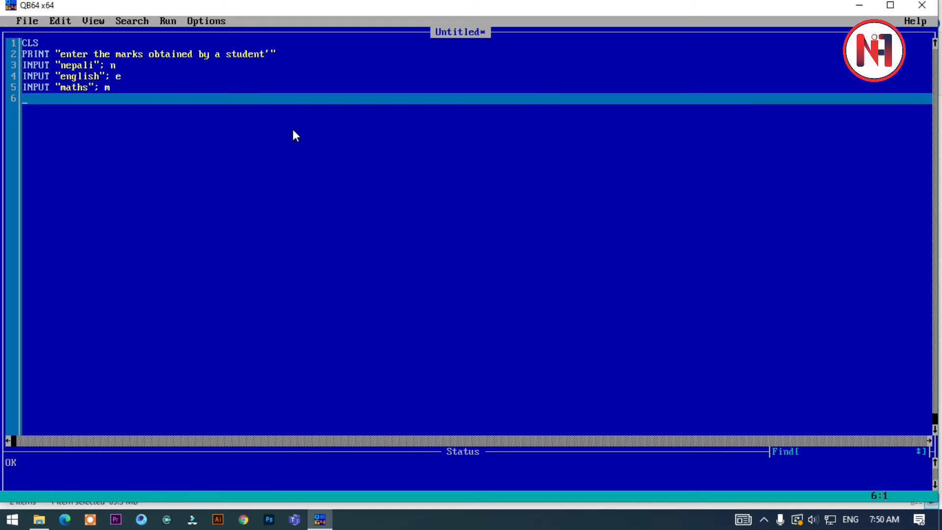
{"action": "type", "text": "input"}
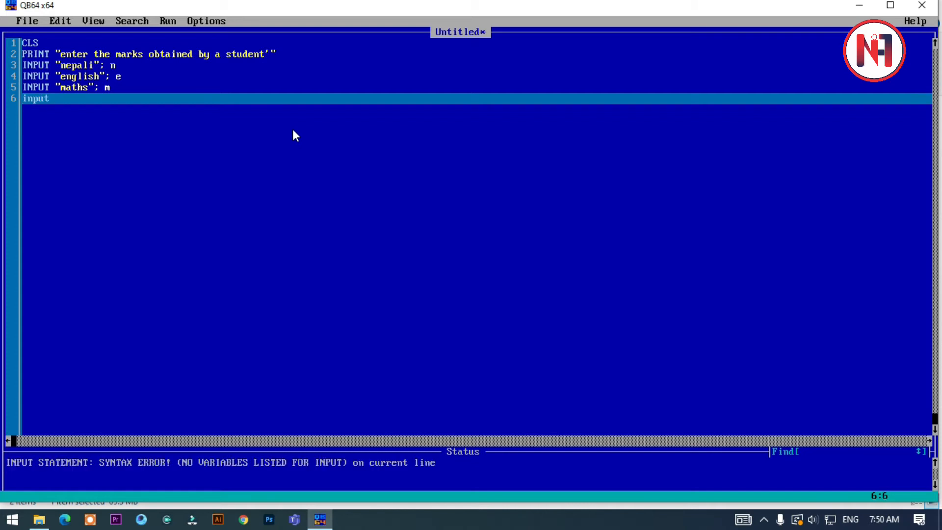
{"action": "type", "text": "\""}
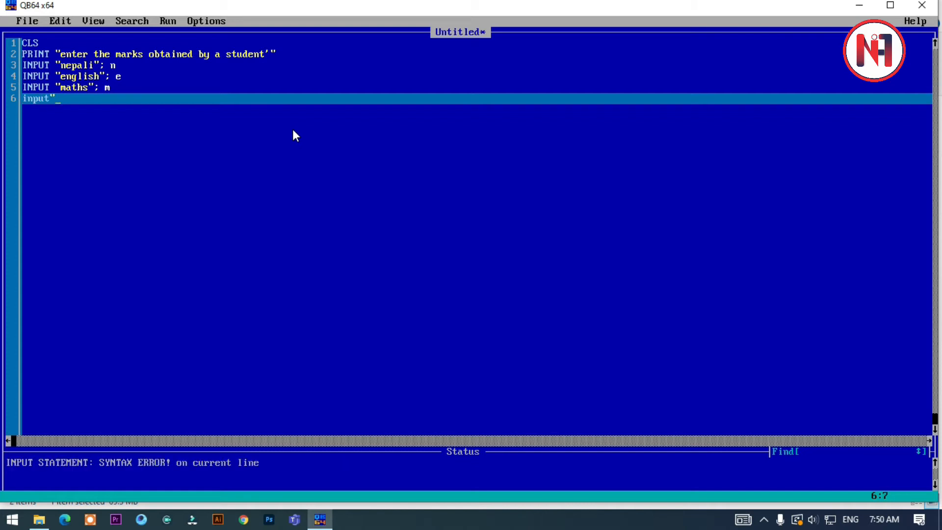
{"action": "type", "text": "social"}
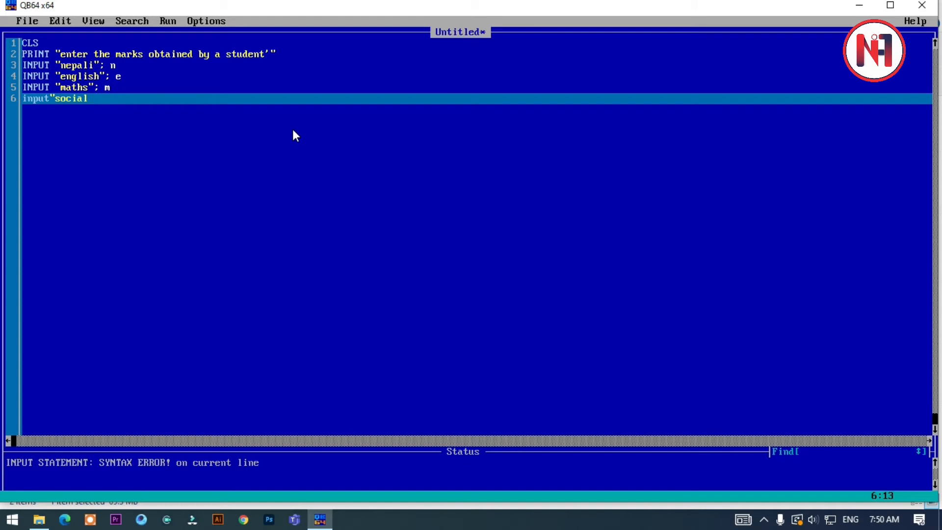
{"action": "type", "text": "\"; s"}
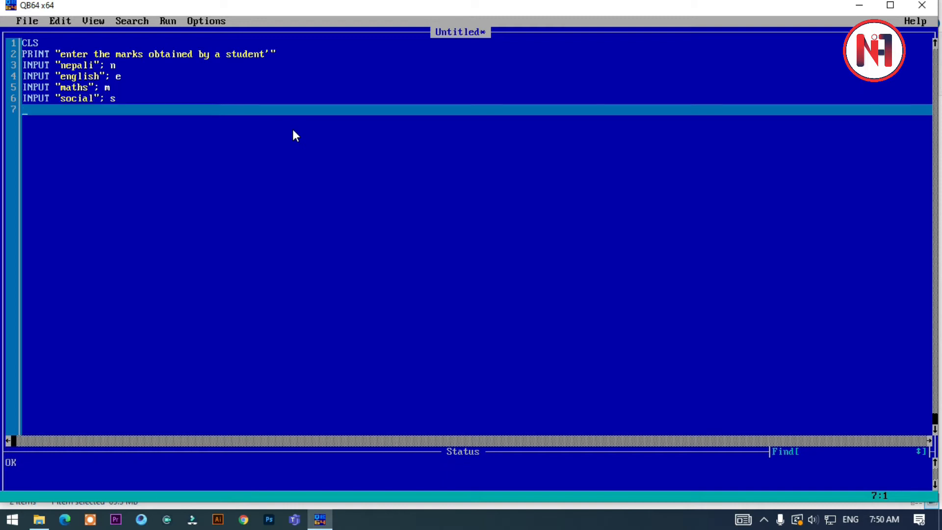
Add the line INPUT "science"; sc to read the science mark.
{"action": "type", "text": "input"}
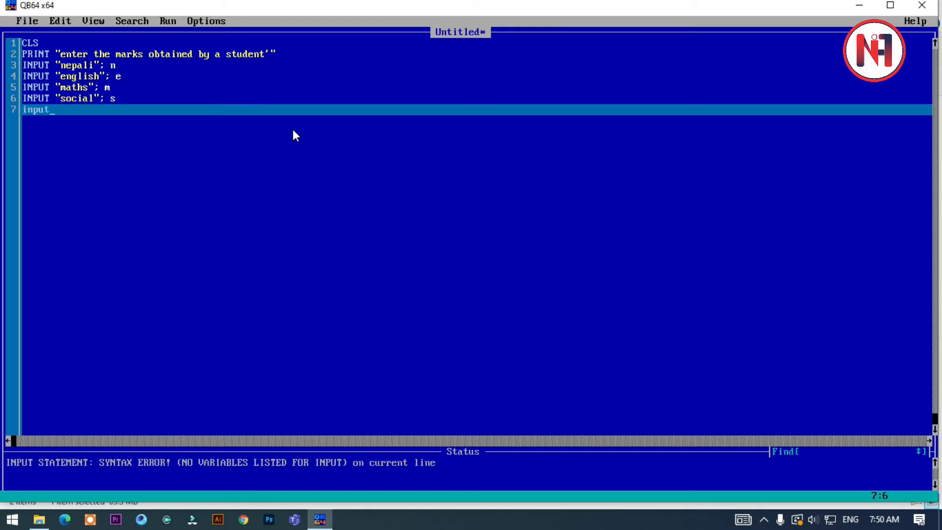
{"action": "type", "text": "\"sc"}
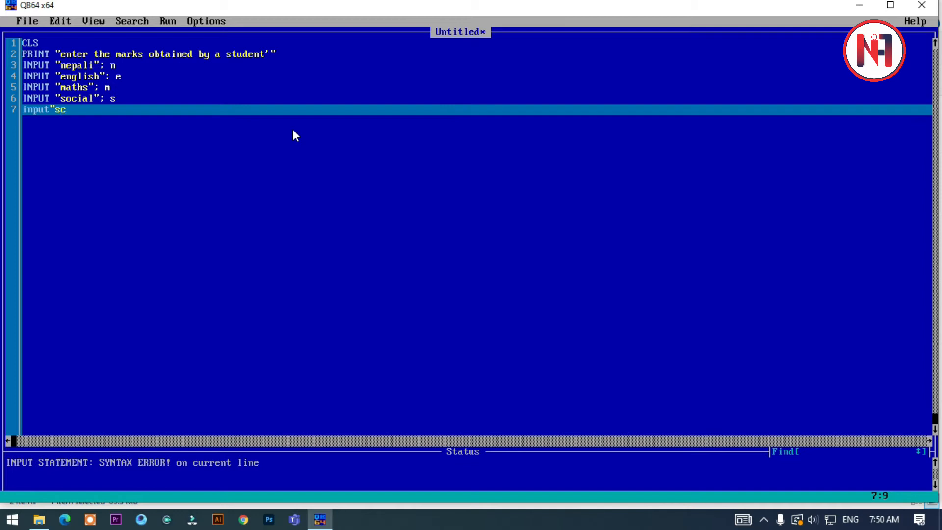
{"action": "type", "text": "ience"}
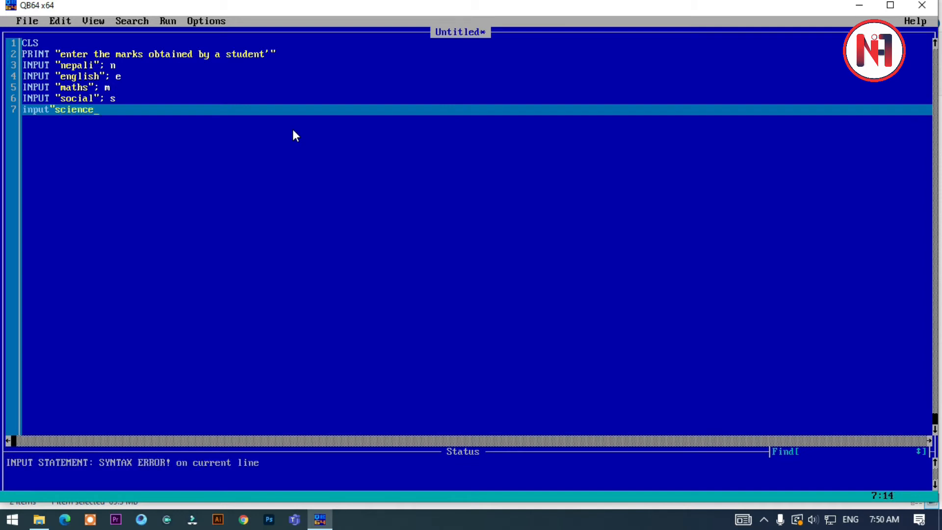
{"action": "type", "text": "\";"}
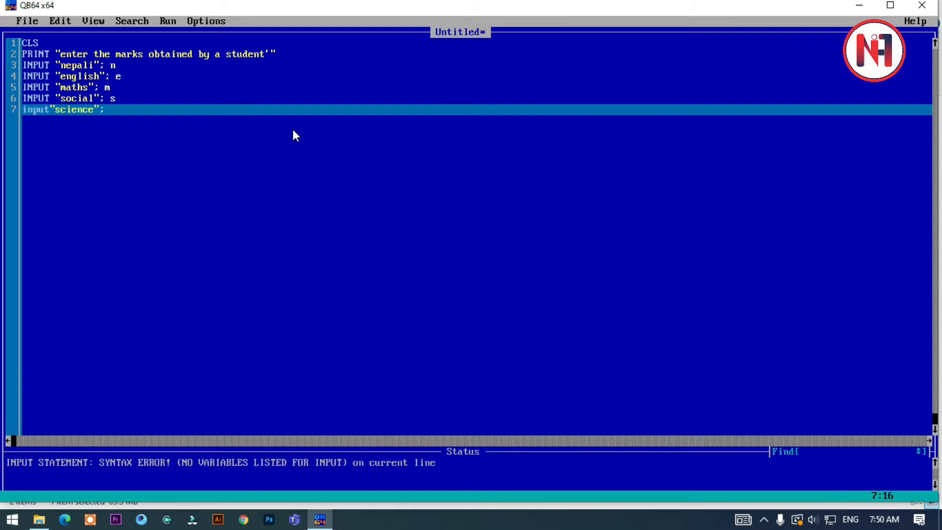
{"action": "type", "text": "sc"}
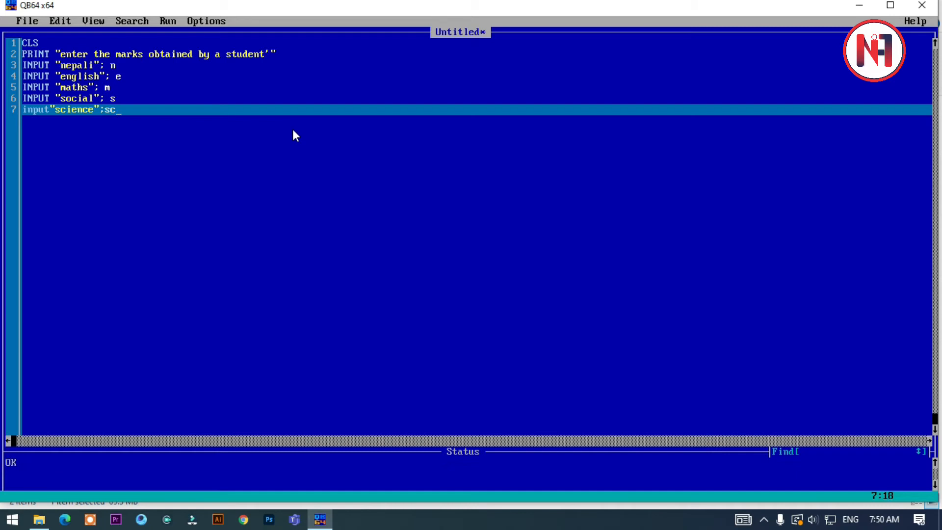
{"action": "key", "text": "enter"}
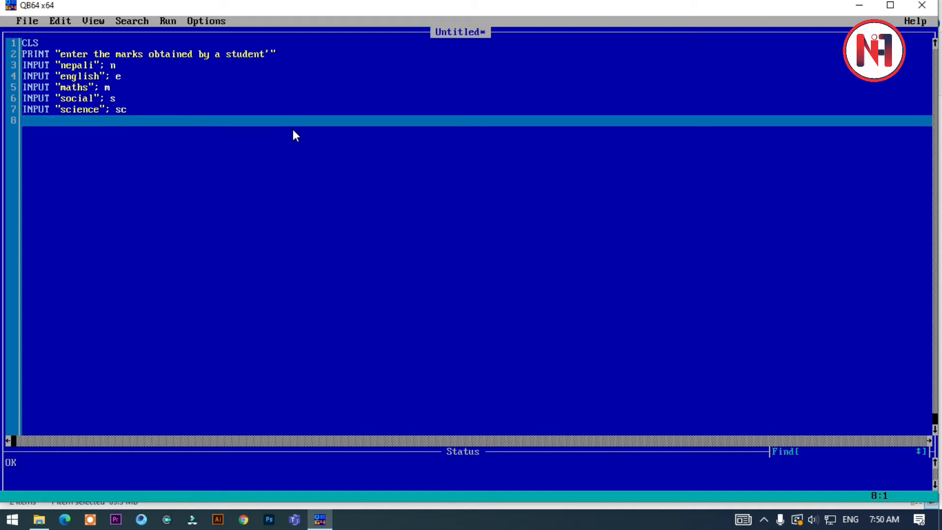
Begin line 8 with an INPUT statement prompting for the computer mark.
{"action": "type", "text": "input"}
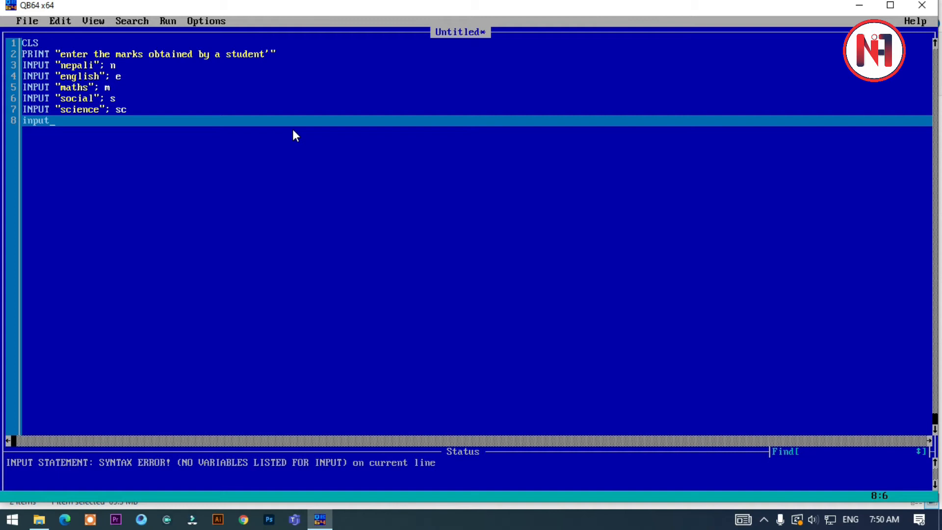
{"action": "type", "text": "\"computer"}
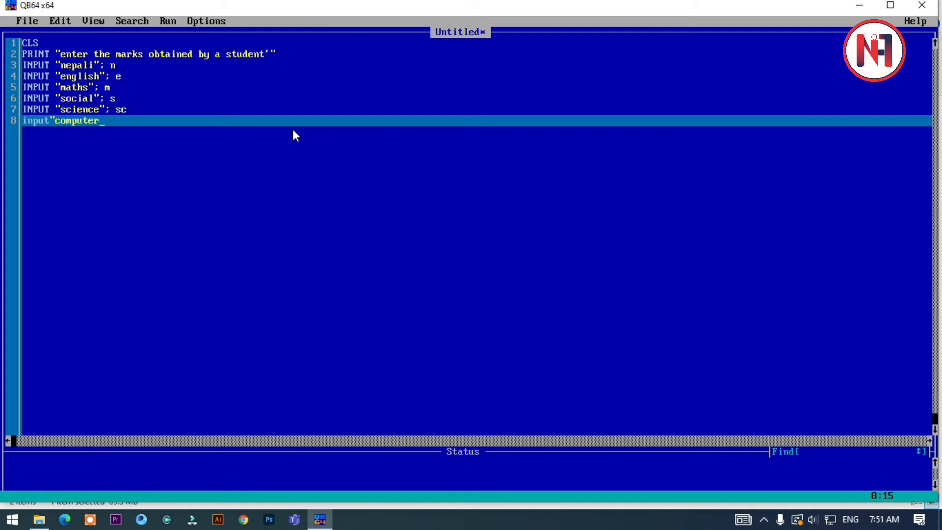
{"action": "type", "text": "\";"}
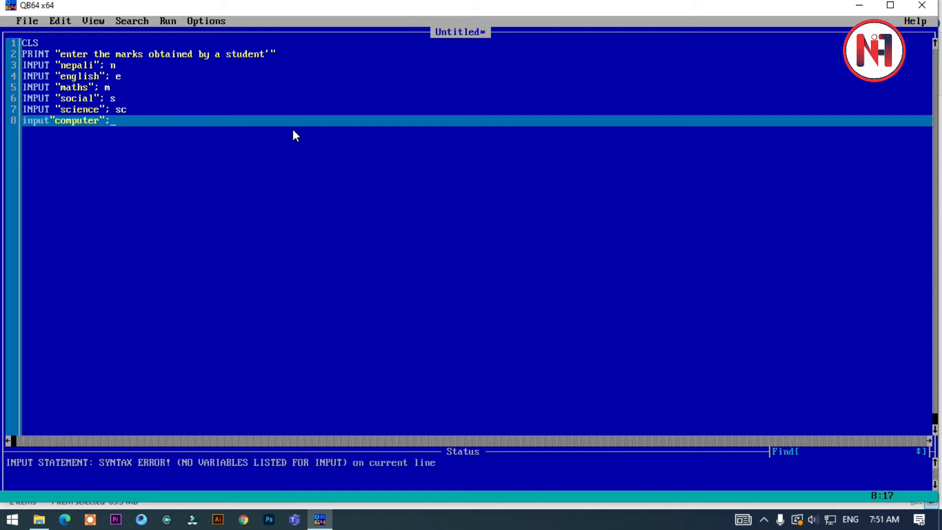
{"action": "type", "text": "cp"}
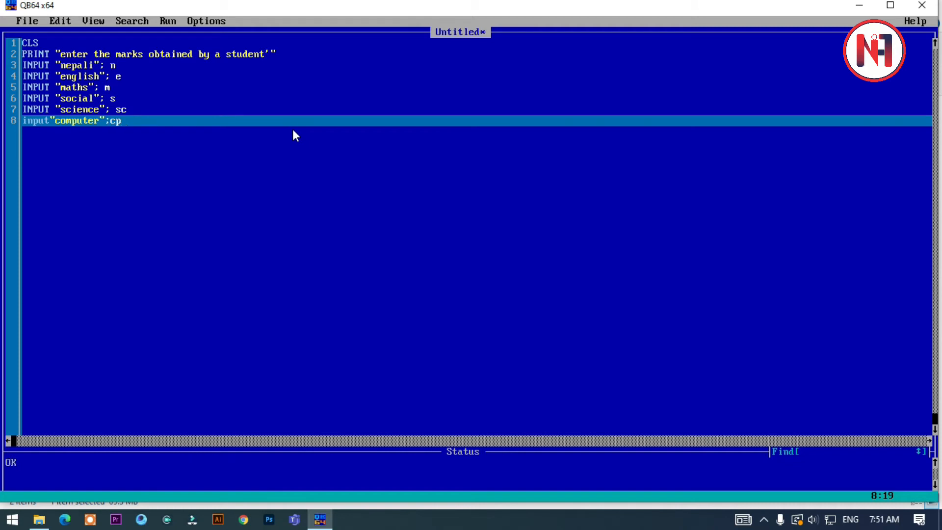
{"action": "type", "text": "om"}
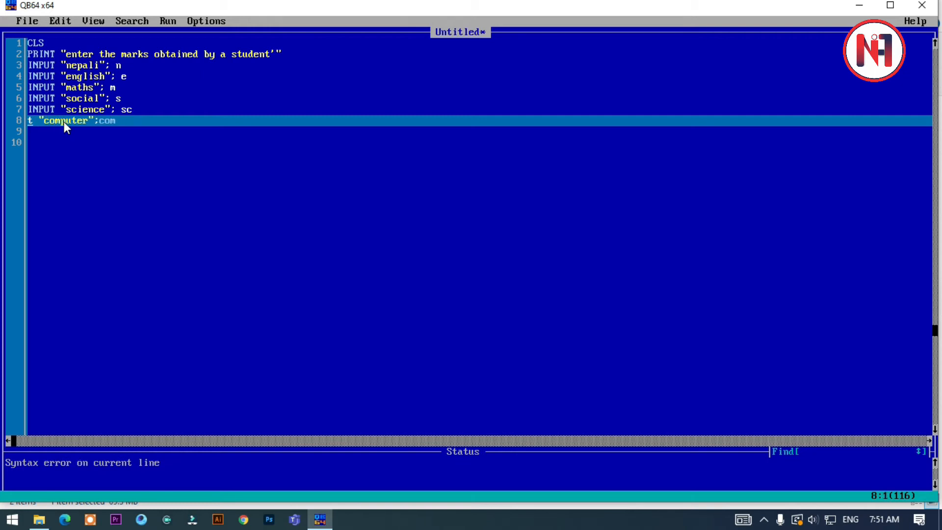
Add line 9 as INPUT "opt"; opt, correcting the keyword typo.
{"action": "type", "text": "in"}
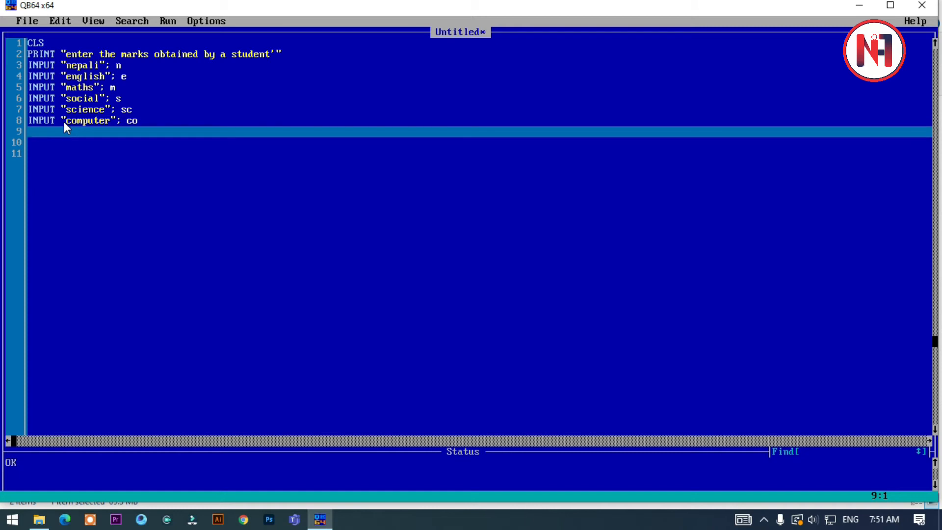
{"action": "type", "text": "inu"}
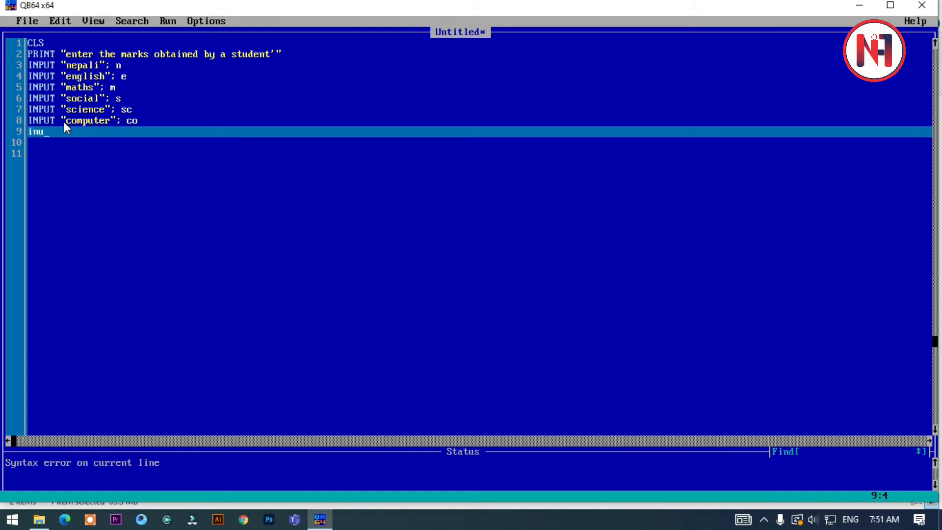
{"action": "key", "text": "backspace"}
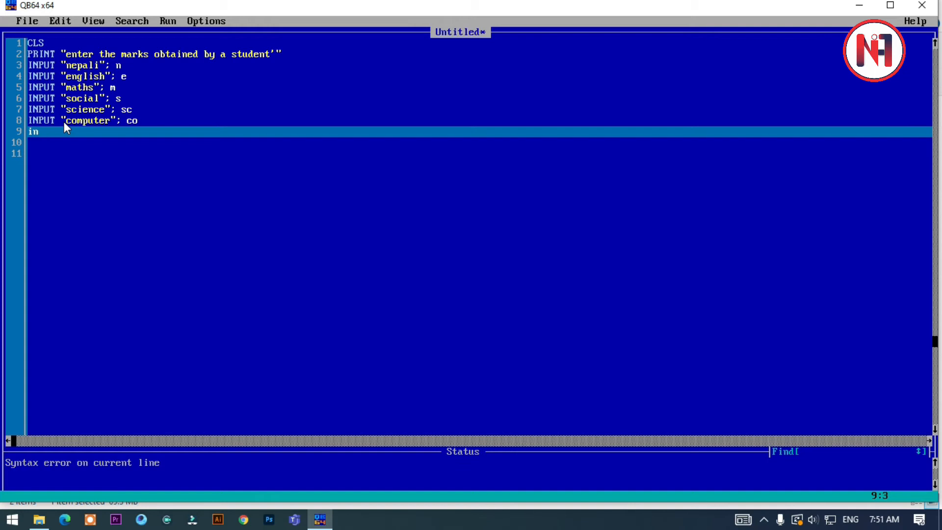
{"action": "type", "text": "put\"c"}
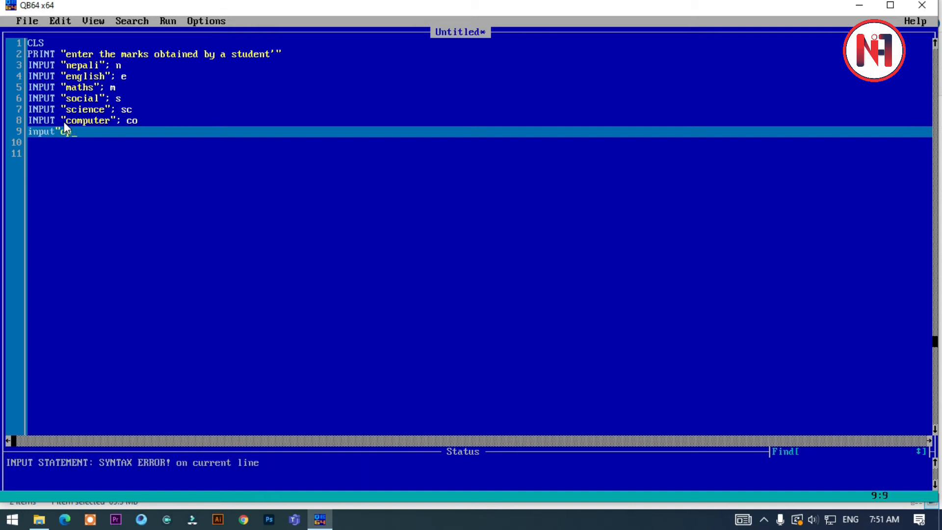
{"action": "type", "text": "t\""}
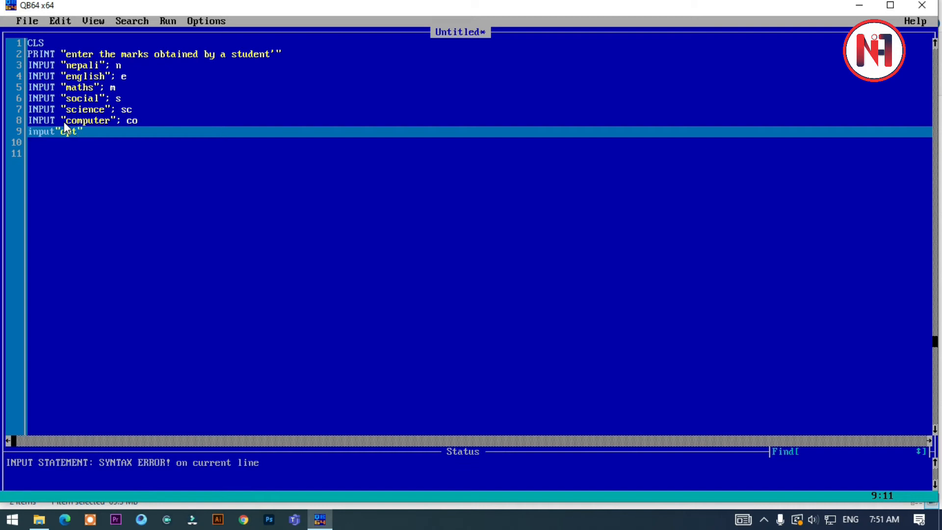
{"action": "type", "text": ";opt"}
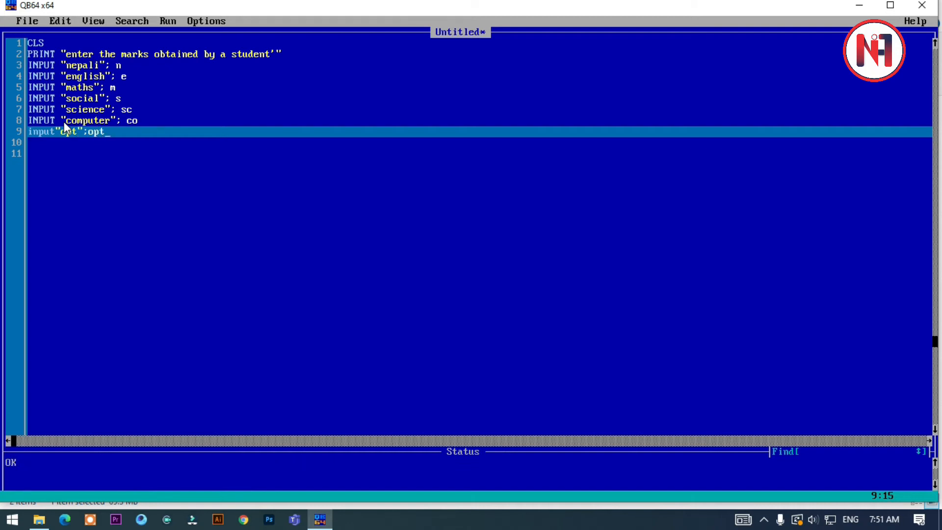
{"action": "key", "text": "enter"}
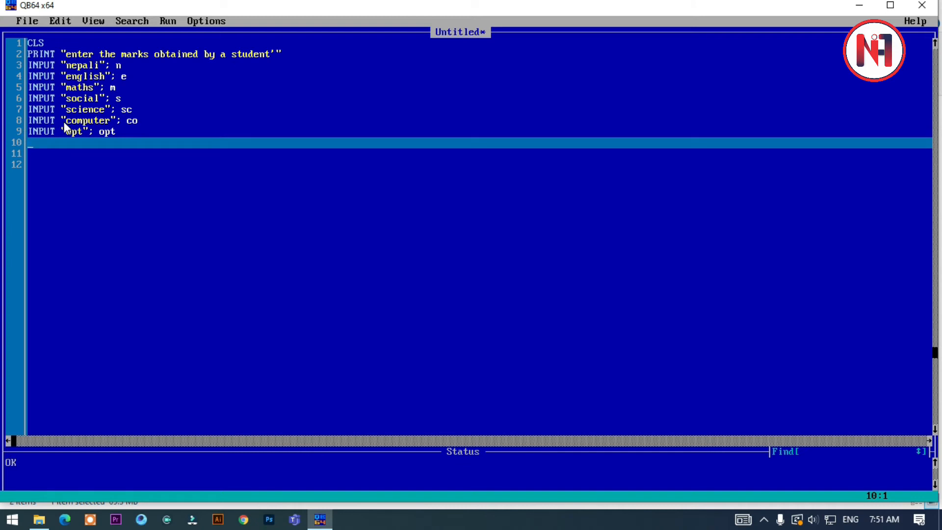
Rename the optional mark variable to op and start line 10 with total = n + e.
{"action": "type", "text": "su"}
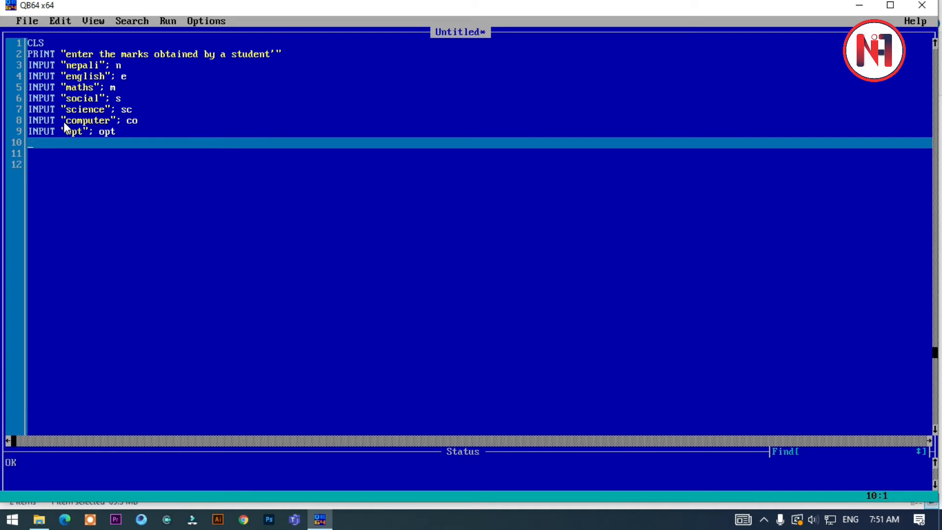
{"action": "type", "text": "to"}
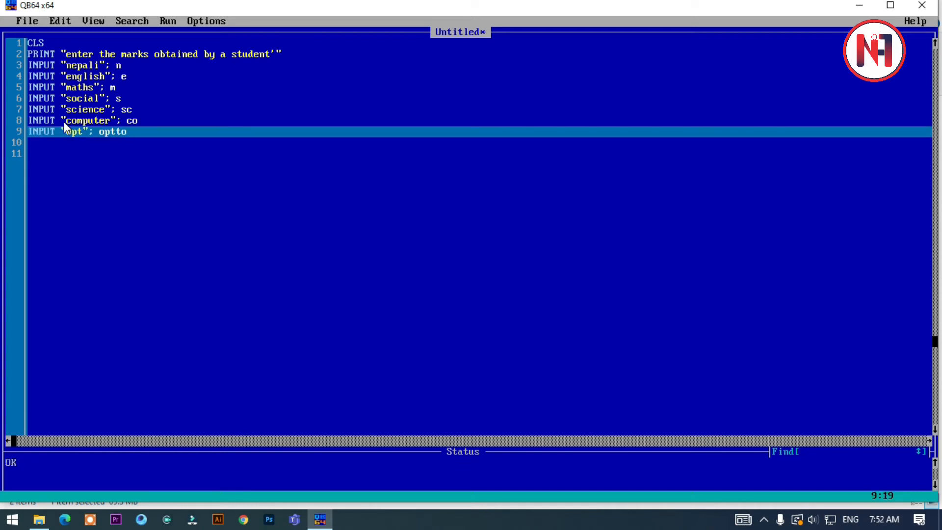
{"action": "key", "text": "Backspace"}
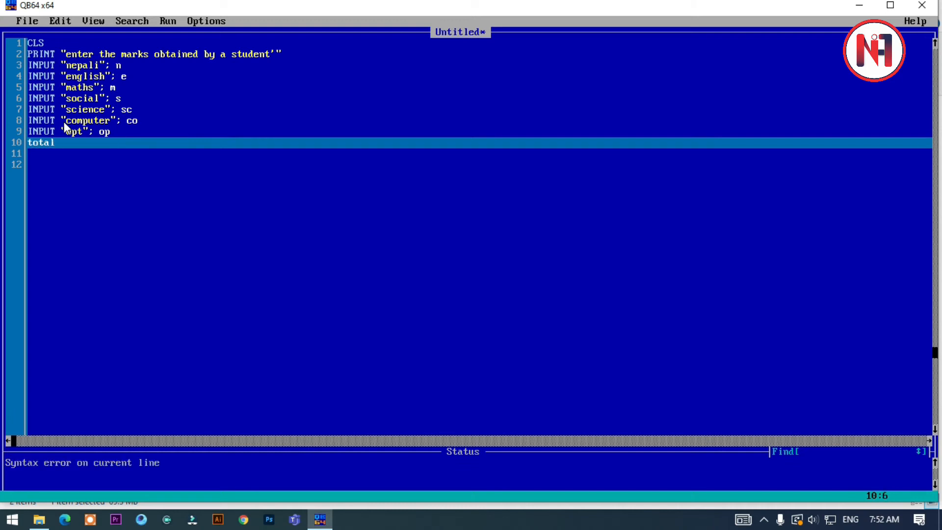
{"action": "type", "text": "="}
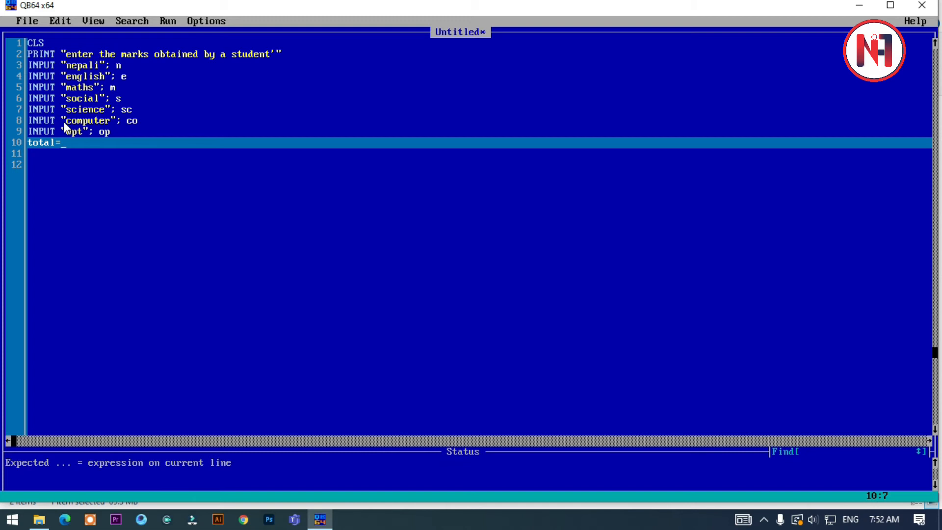
{"action": "type", "text": "n+"}
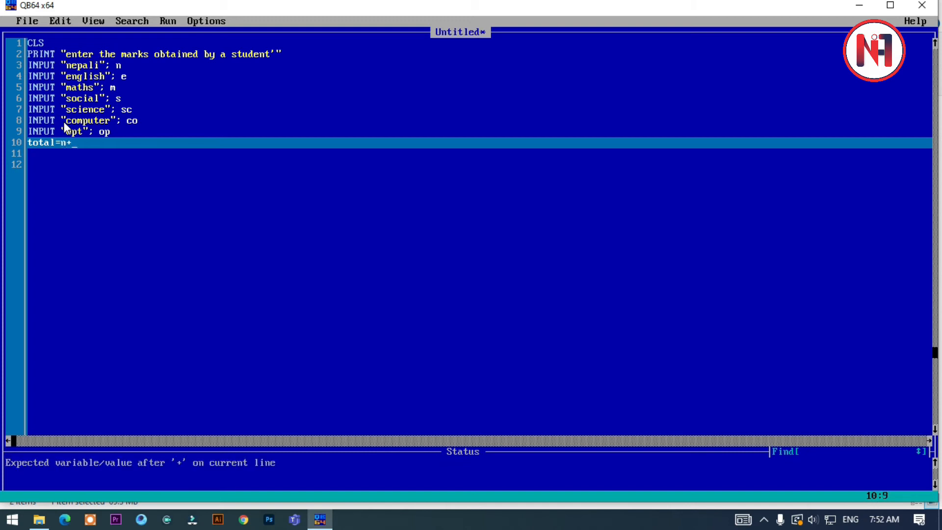
{"action": "type", "text": "e+"}
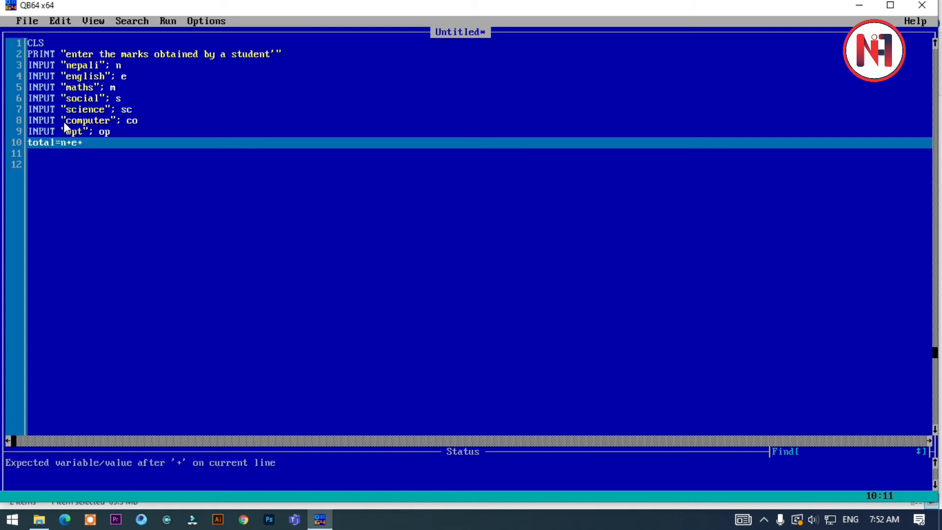
Complete the total expression with m + s + sc + co + op.
{"action": "type", "text": "m"}
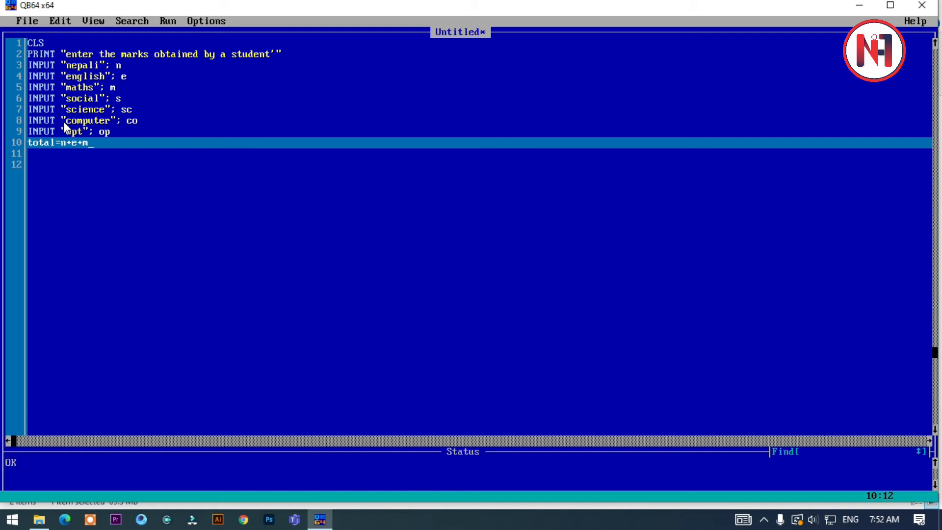
{"action": "type", "text": "+"}
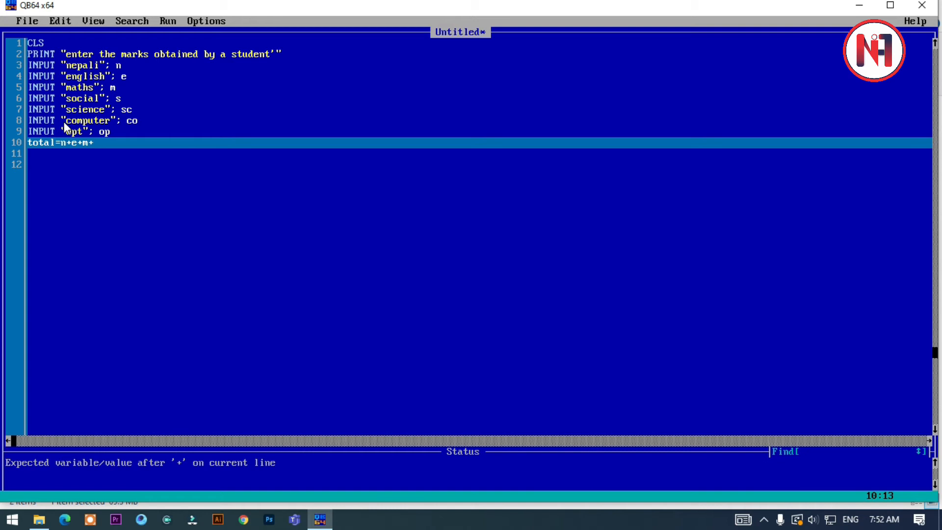
{"action": "type", "text": "s"}
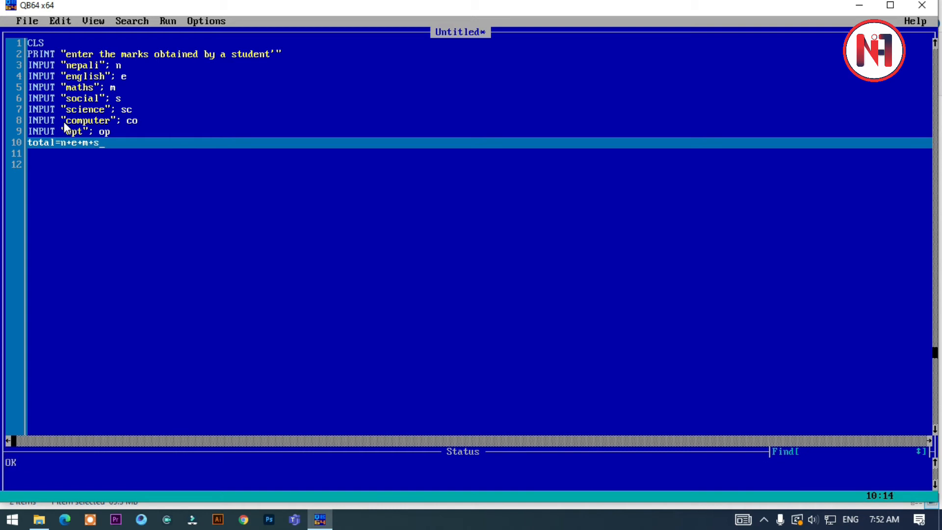
{"action": "type", "text": "sc+"}
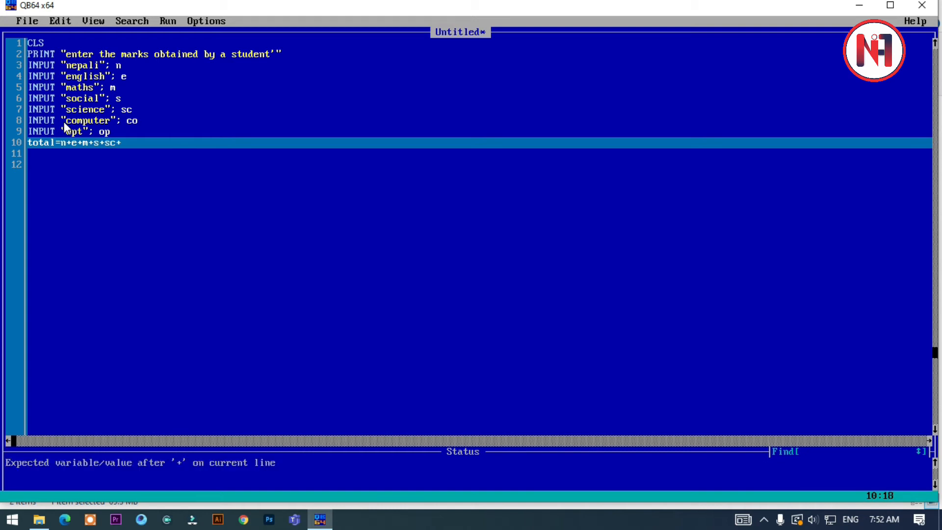
{"action": "type", "text": "co"}
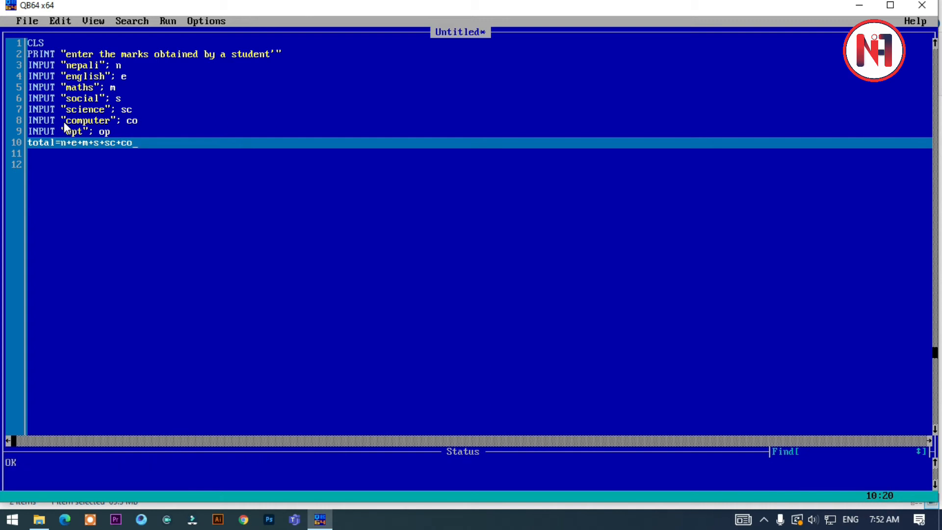
{"action": "key", "text": "Backspace"}
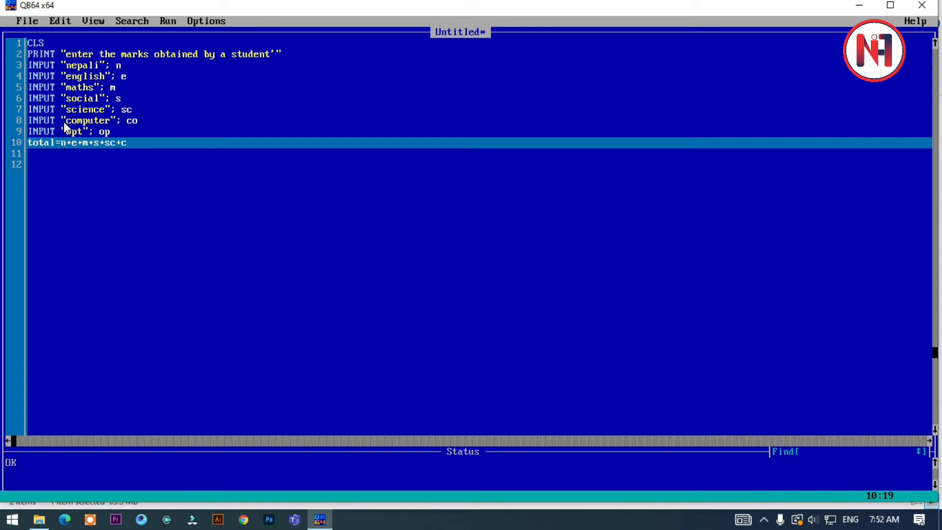
{"action": "type", "text": "o+"}
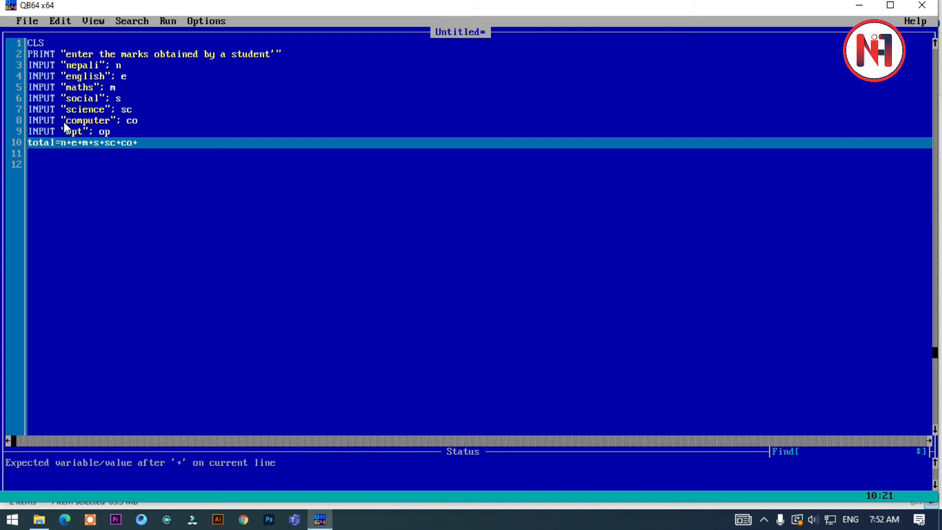
{"action": "type", "text": "op"}
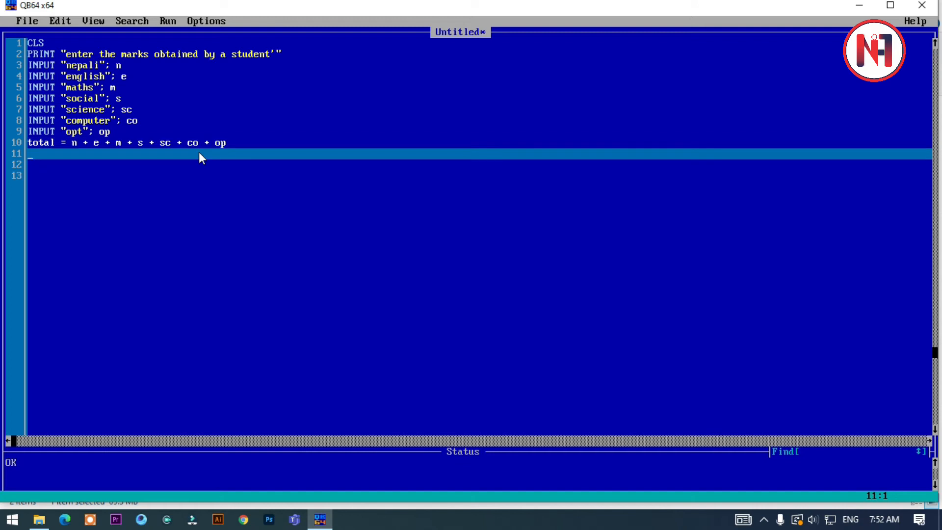
Write line 11 as avg = total / 7.
{"action": "type", "text": "avg="}
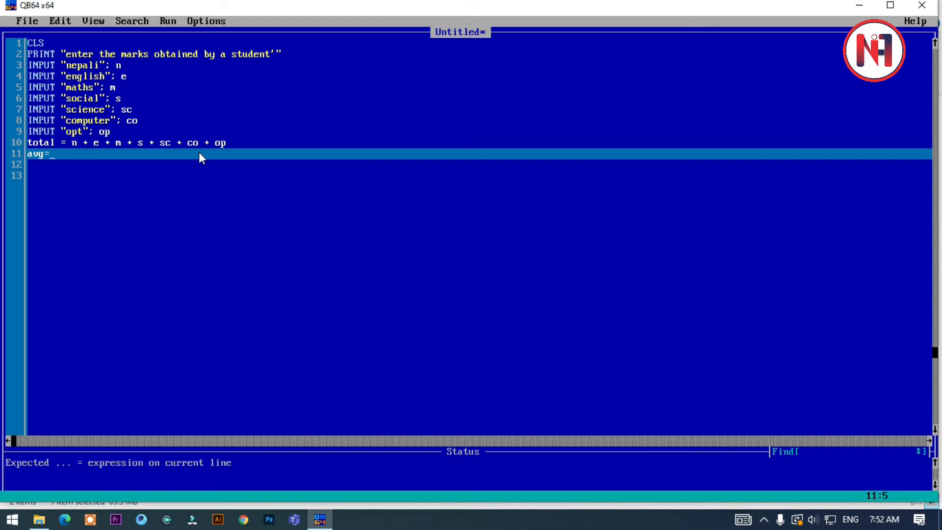
{"action": "type", "text": "tot"}
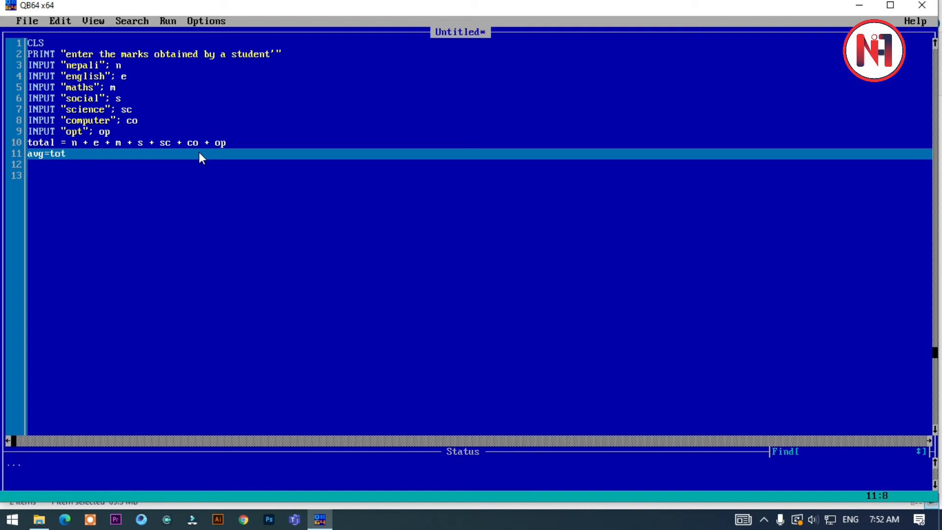
{"action": "type", "text": "al"}
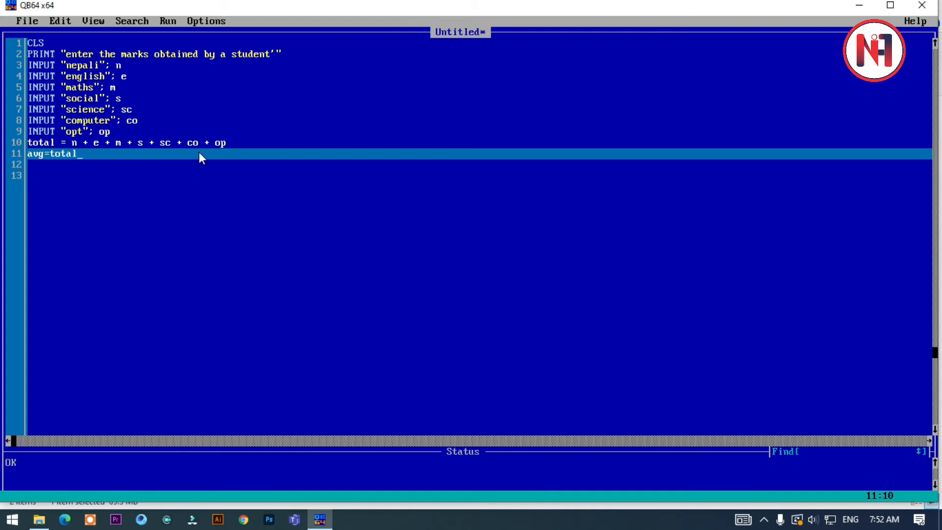
{"action": "type", "text": "/"}
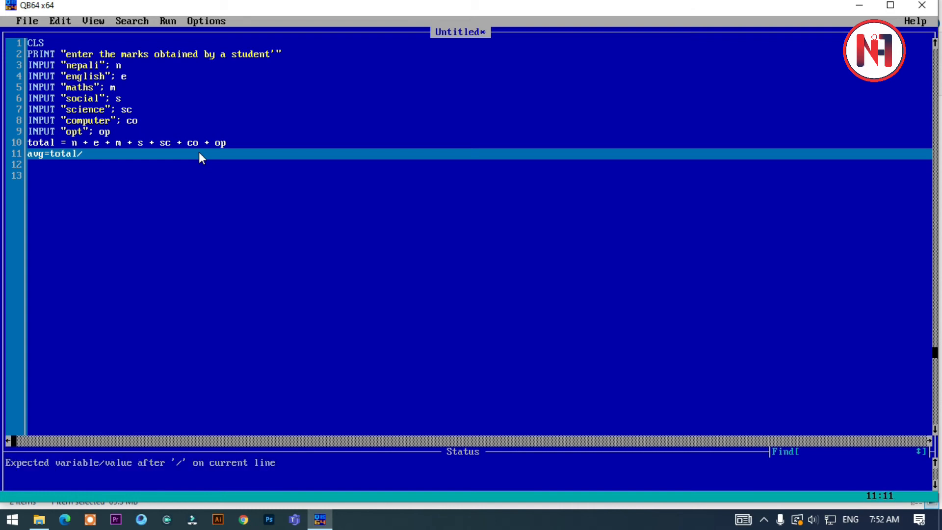
{"action": "mouse_move", "coordinate": [119, 132]}
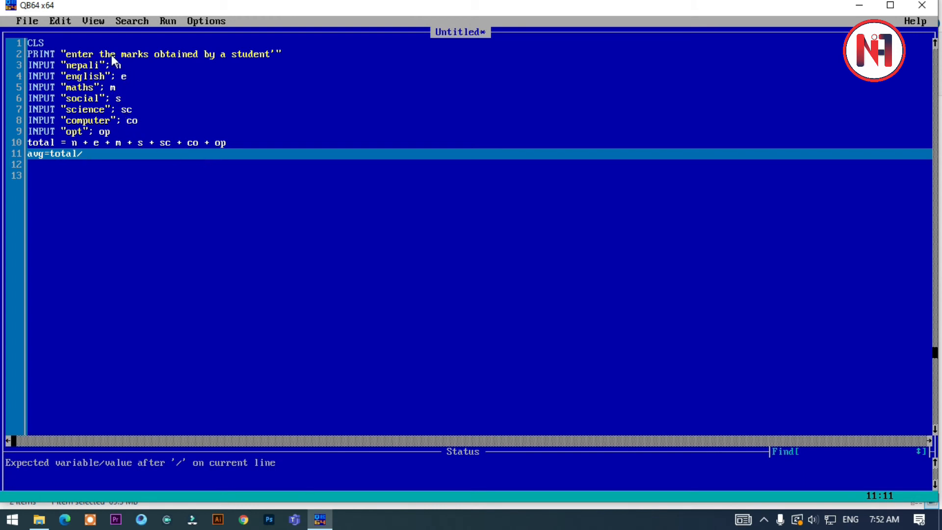
{"action": "type", "text": "?"}
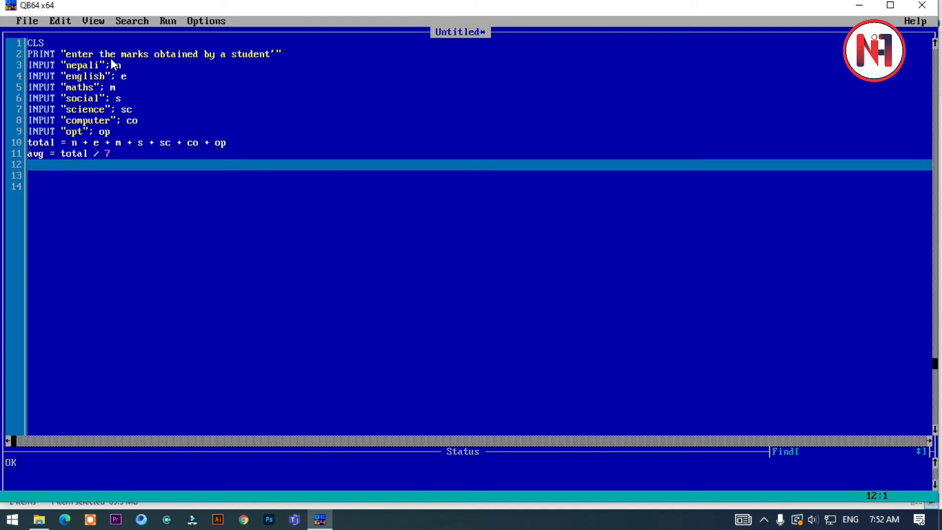
Begin line 12 printing 'the total marks obtained by the student is:' followed by total.
{"action": "type", "text": "print"}
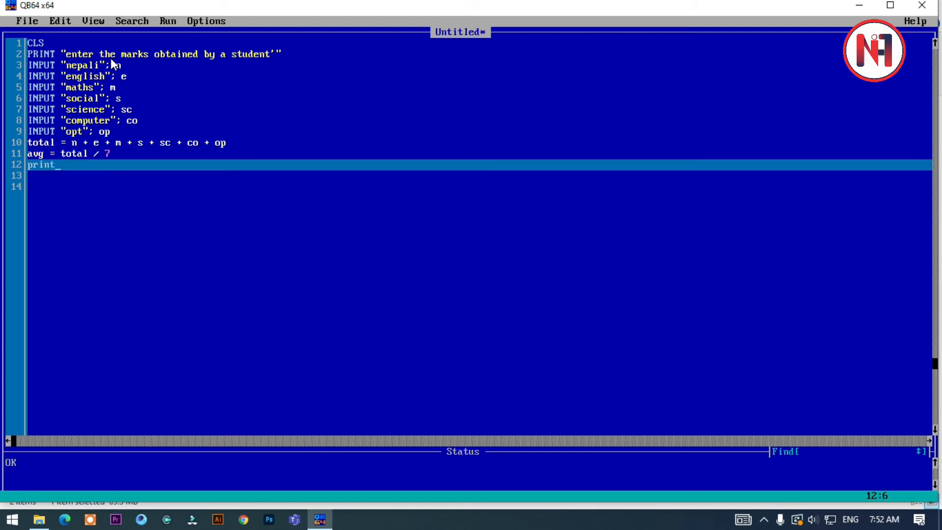
{"action": "type", "text": "\"t"}
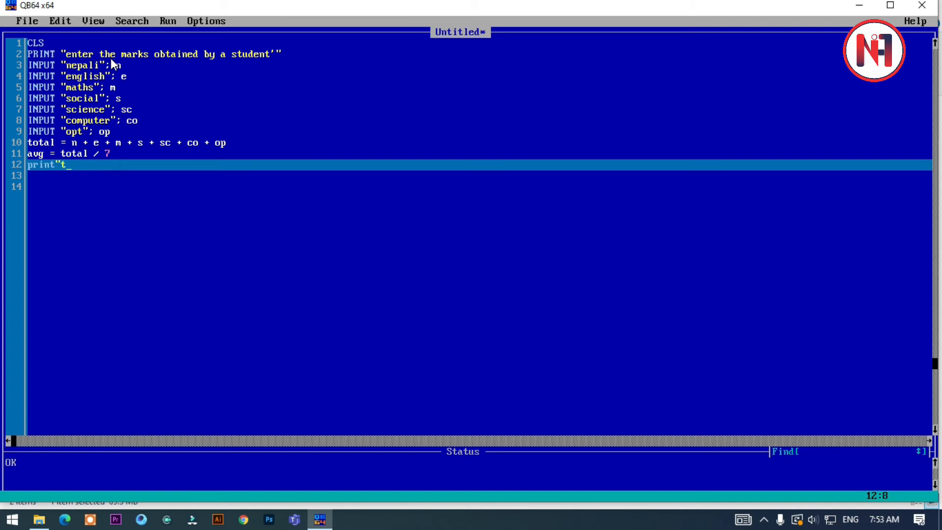
{"action": "type", "text": "he toa"}
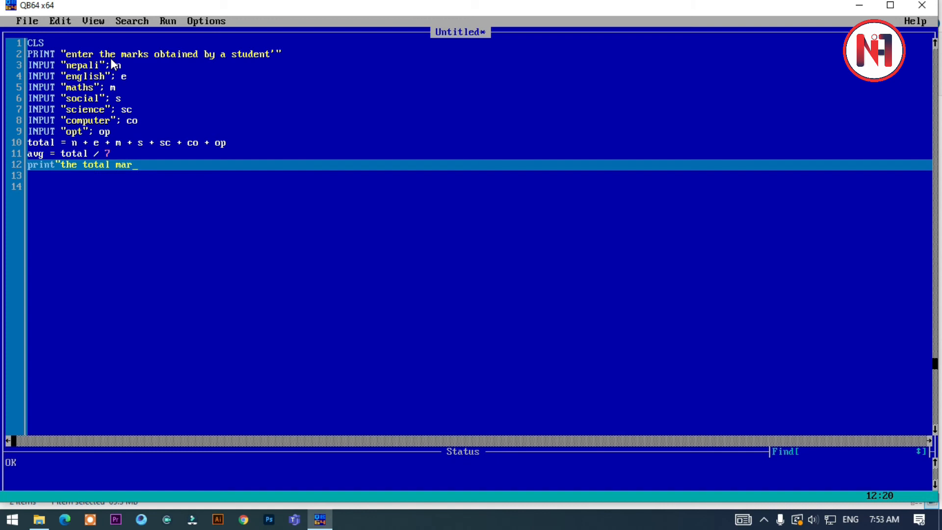
{"action": "type", "text": "ks obtained bt"}
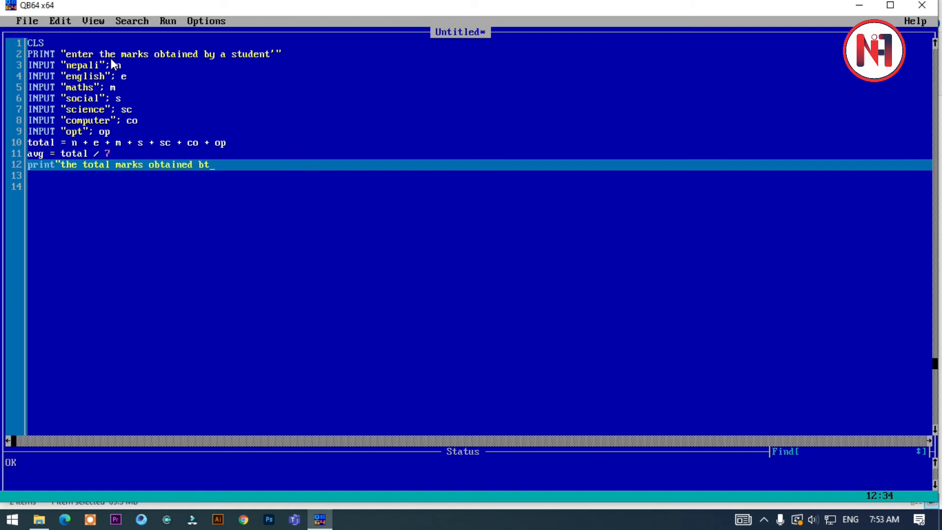
{"action": "type", "text": "y"}
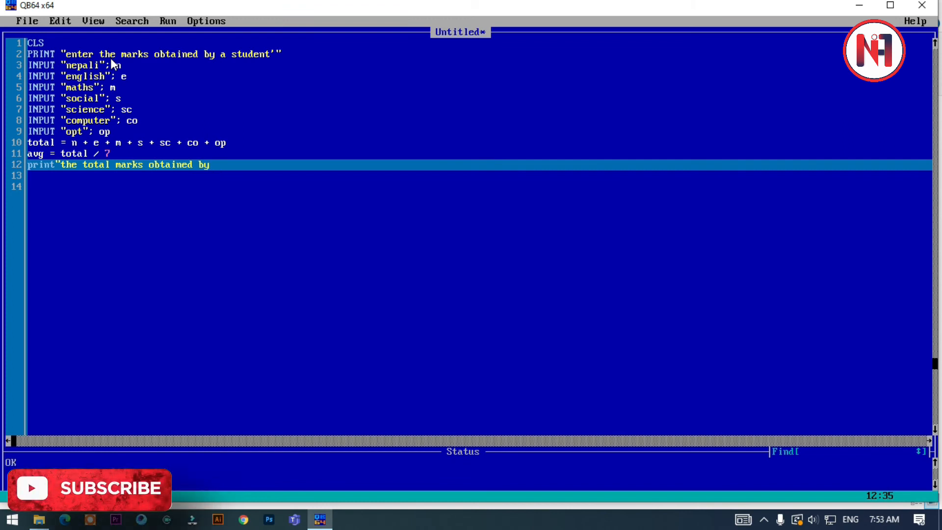
{"action": "type", "text": "the"}
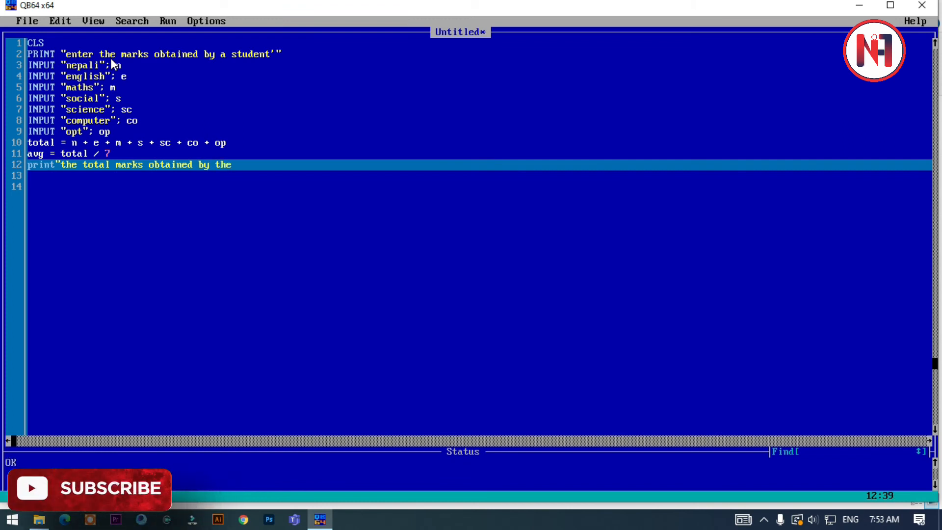
{"action": "type", "text": "stue"}
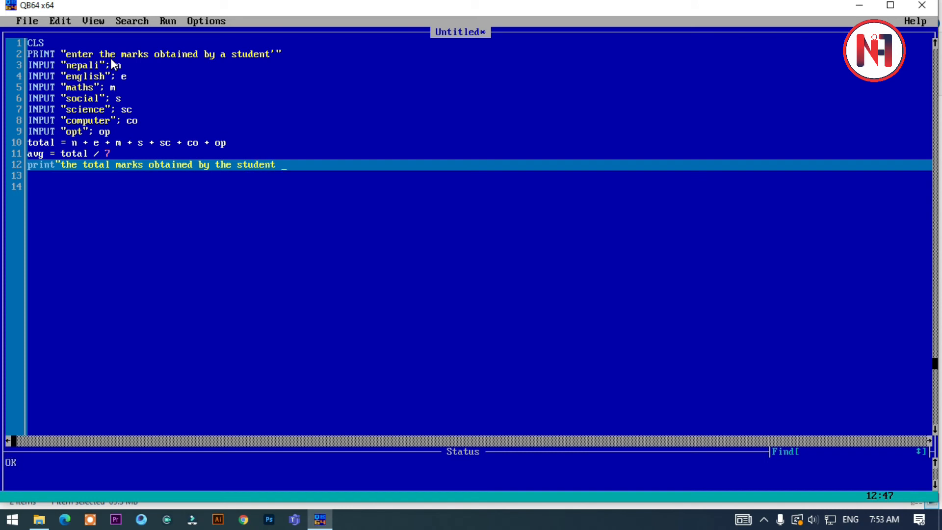
{"action": "type", "text": "is:"}
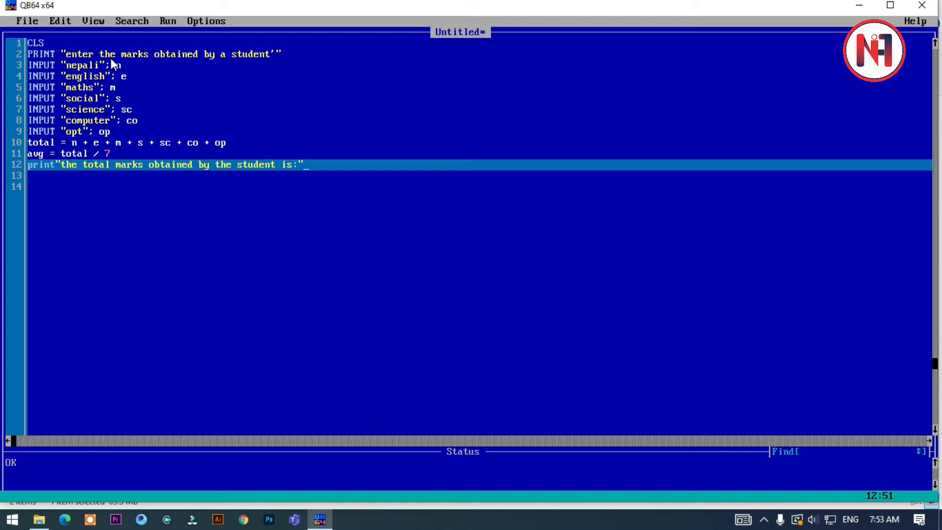
{"action": "type", "text": "toa"}
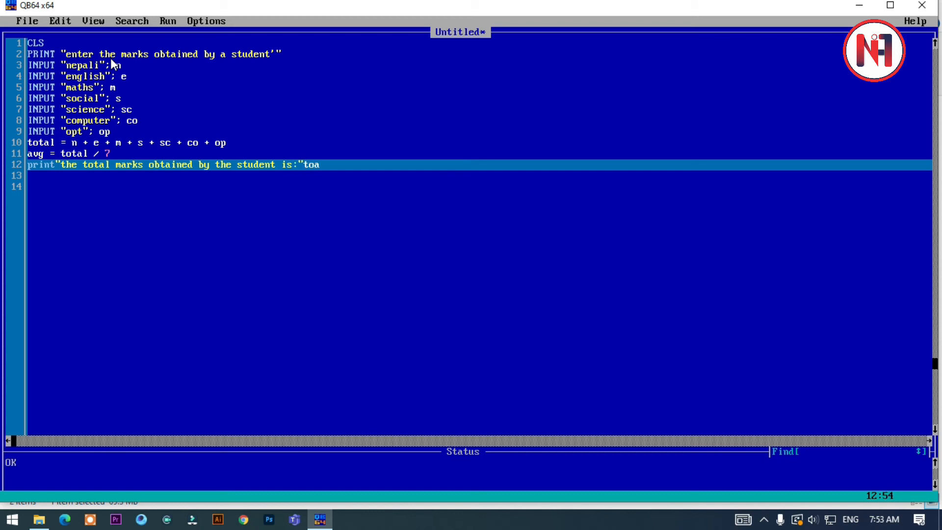
{"action": "type", "text": "l"}
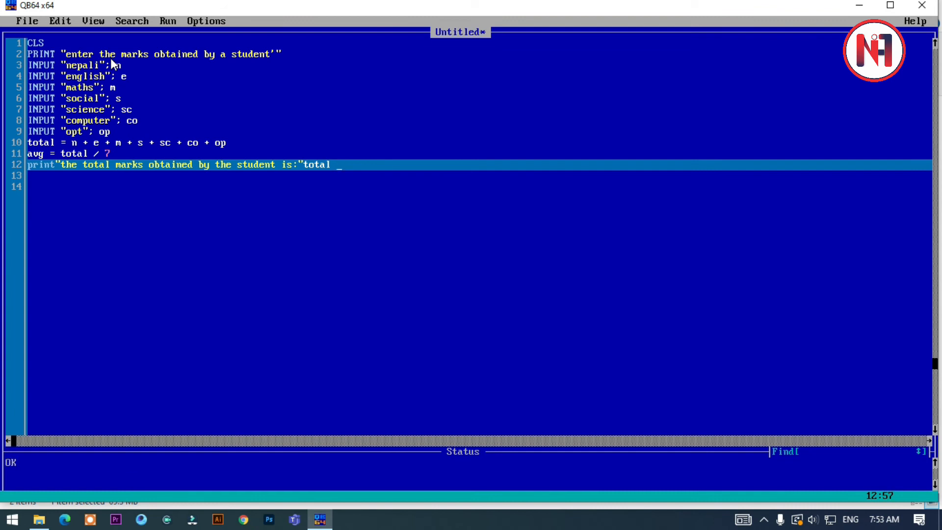
Append 'and the average is :' with avg, then close the program with END.
{"action": "type", "text": "\"and  the"}
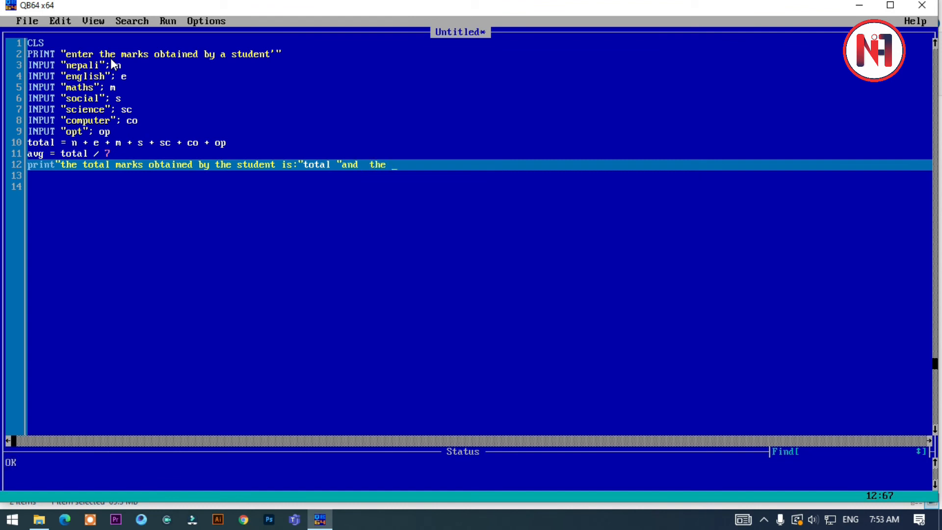
{"action": "type", "text": "average"}
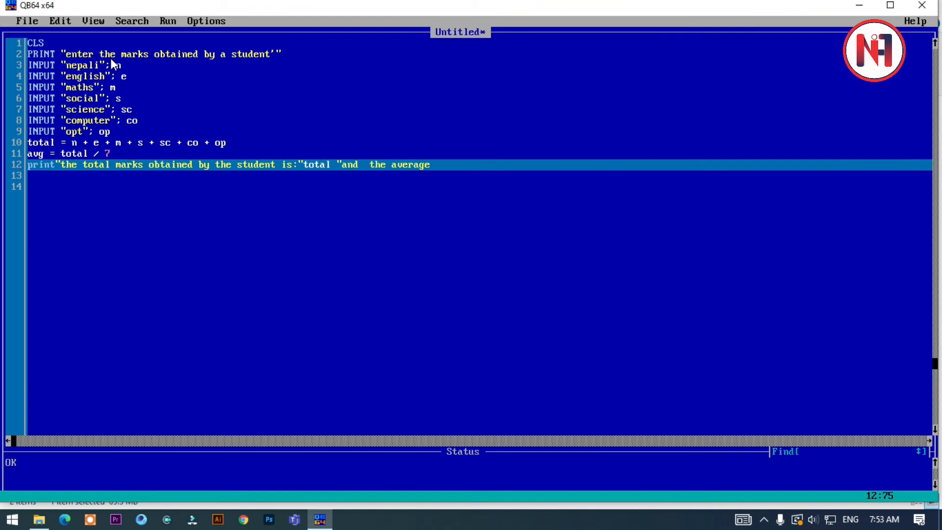
{"action": "type", "text": "is :\""}
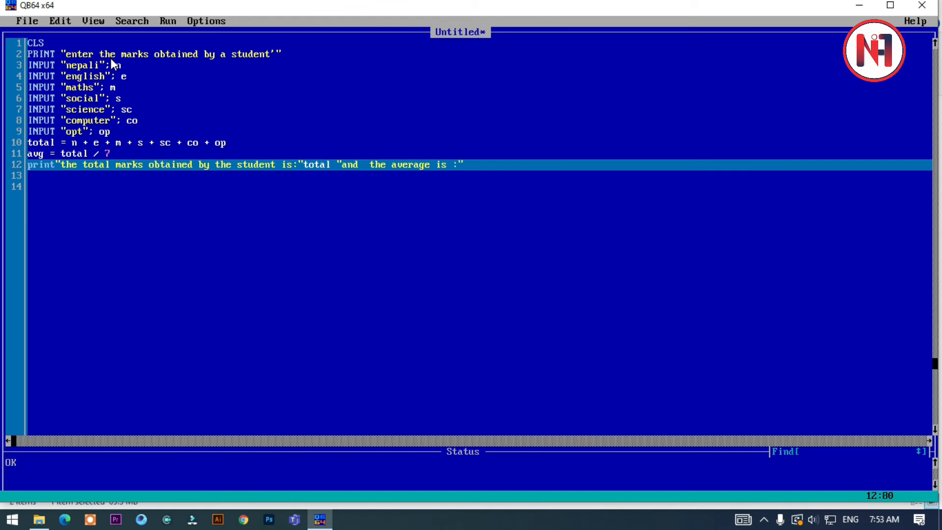
{"action": "type", "text": ";"}
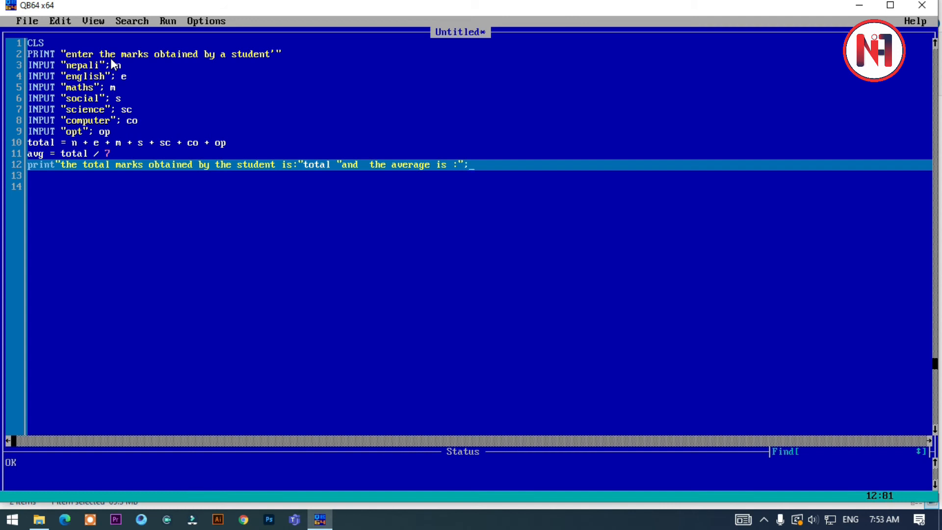
{"action": "type", "text": "avg"}
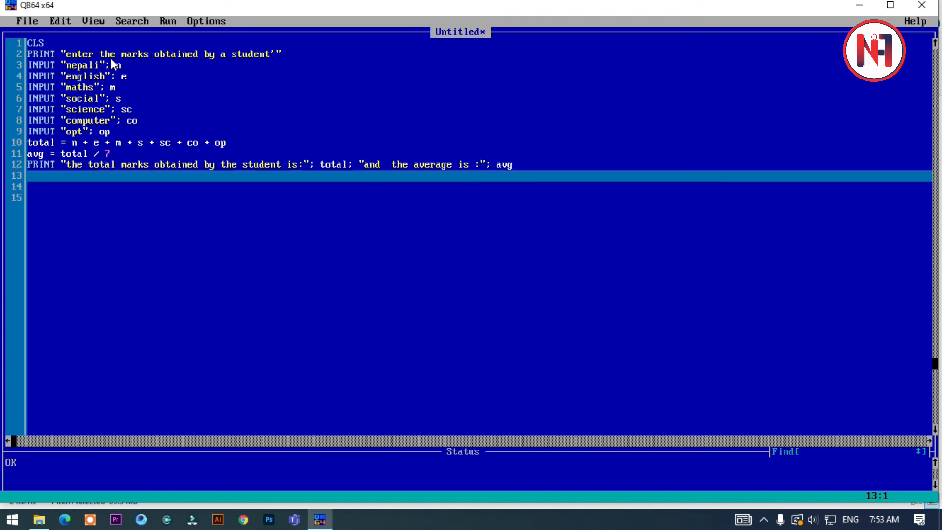
{"action": "type", "text": "end"}
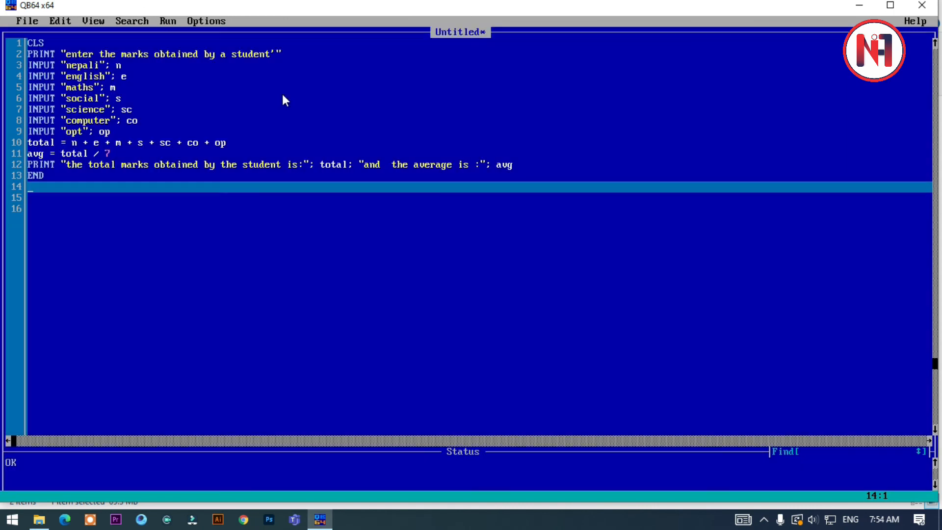
Run the program and enter the marks 50, 50, 40, 10, 20, 25, 25.
{"action": "left_click", "coordinate": [168, 21]}
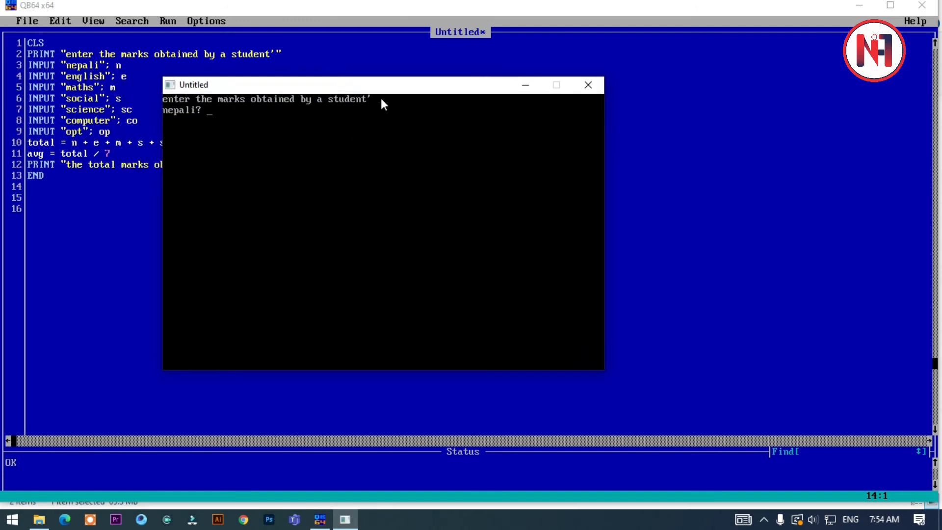
{"action": "type", "text": "50"}
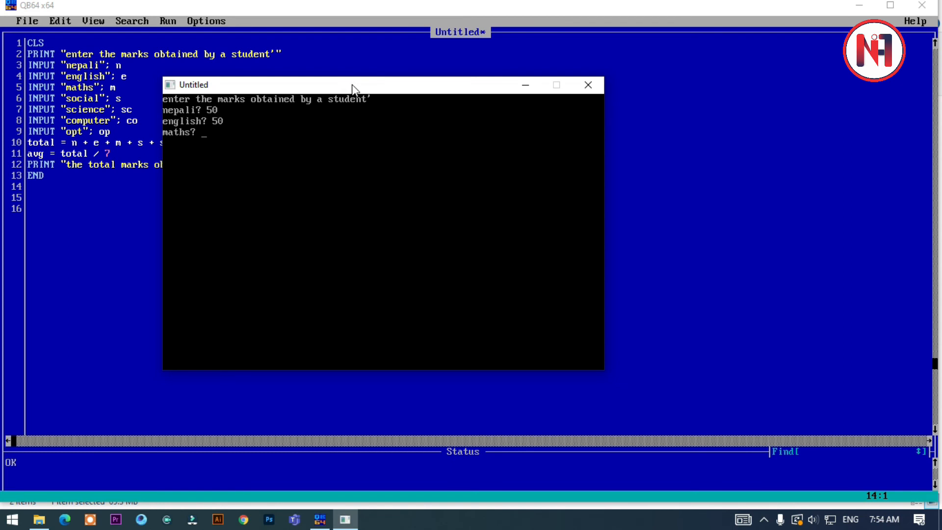
{"action": "type", "text": "40"}
{"action": "type", "text": "1"}
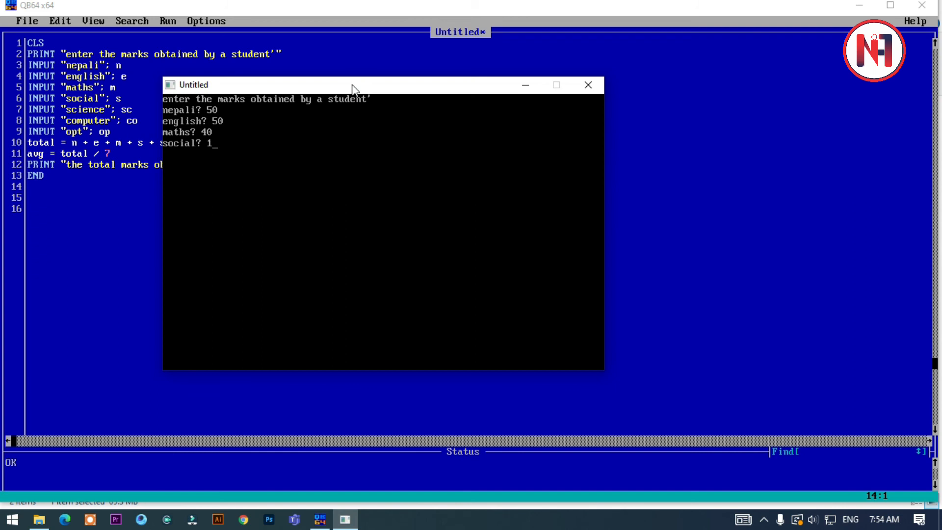
{"action": "type", "text": "0"}
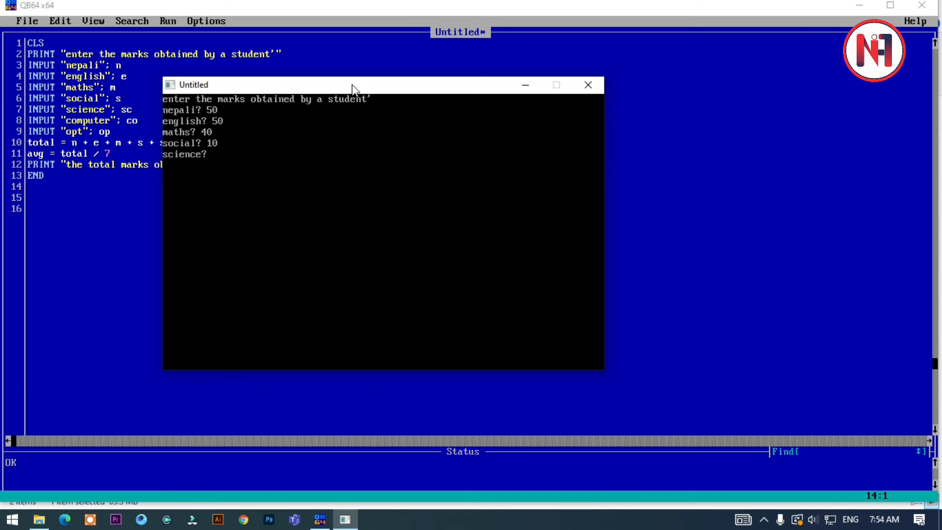
{"action": "type", "text": "20"}
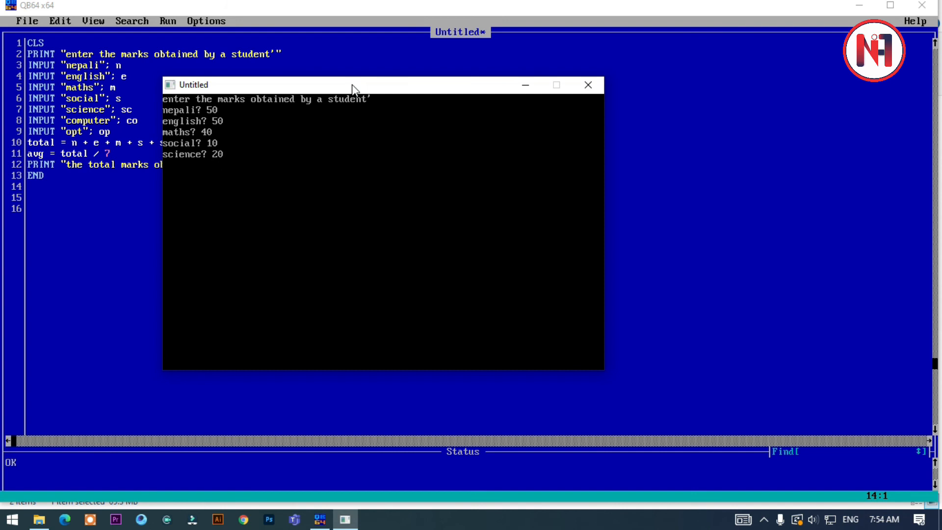
{"action": "key", "text": "enter"}
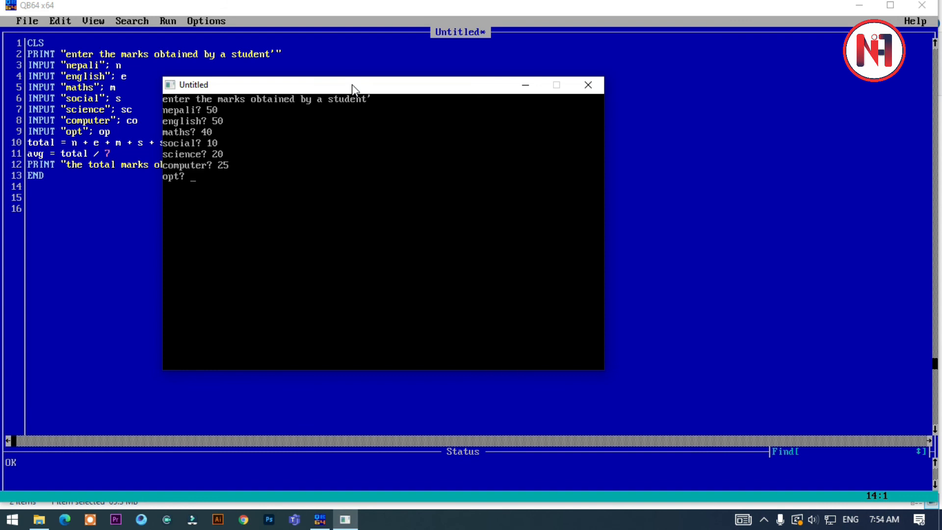
{"action": "type", "text": "25"}
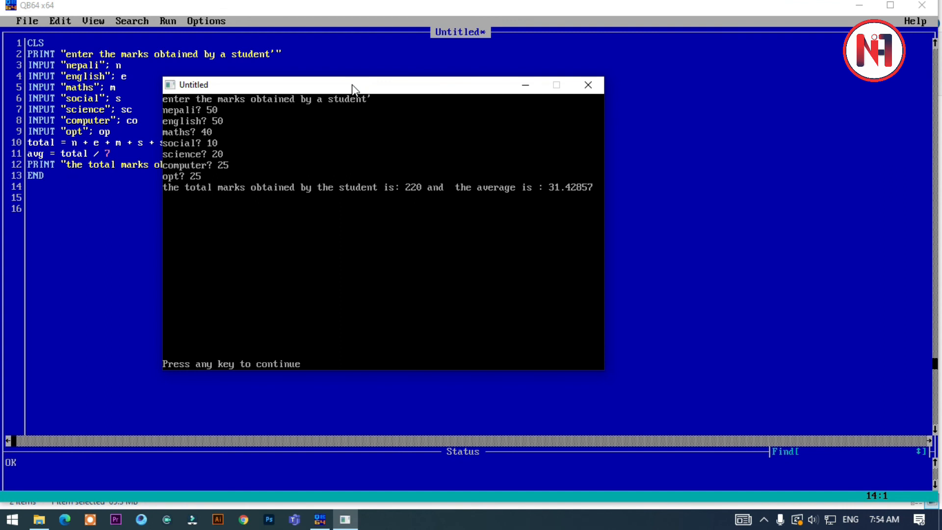
{"action": "mouse_move", "coordinate": [430, 186]}
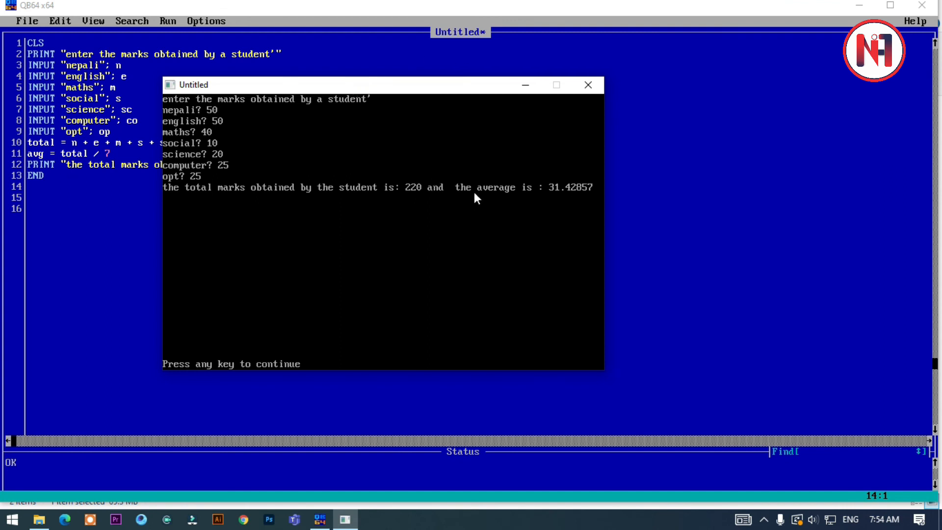
{"action": "mouse_move", "coordinate": [576, 195]}
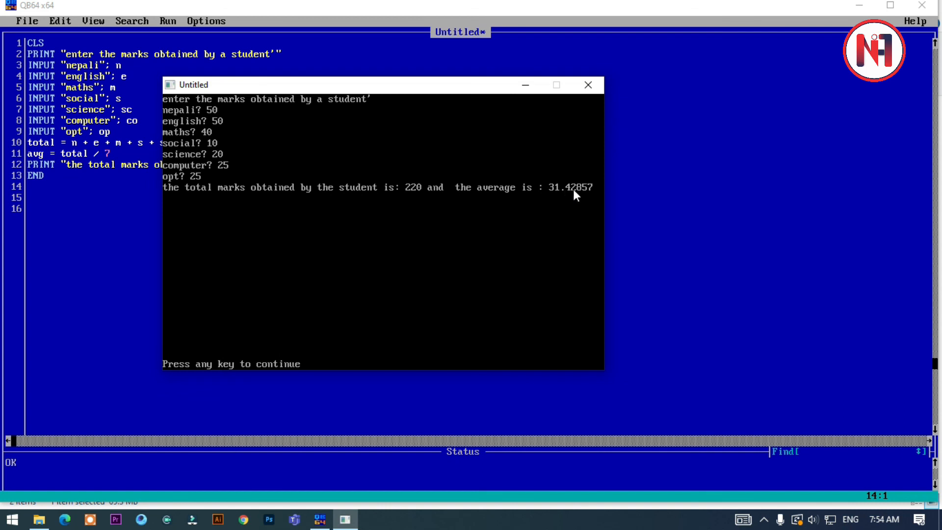
{"action": "mouse_move", "coordinate": [575, 190]}
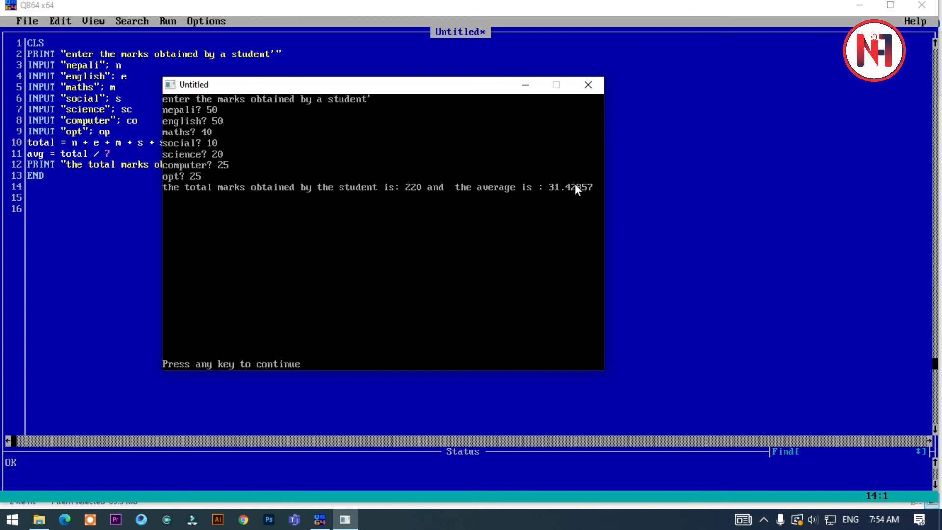